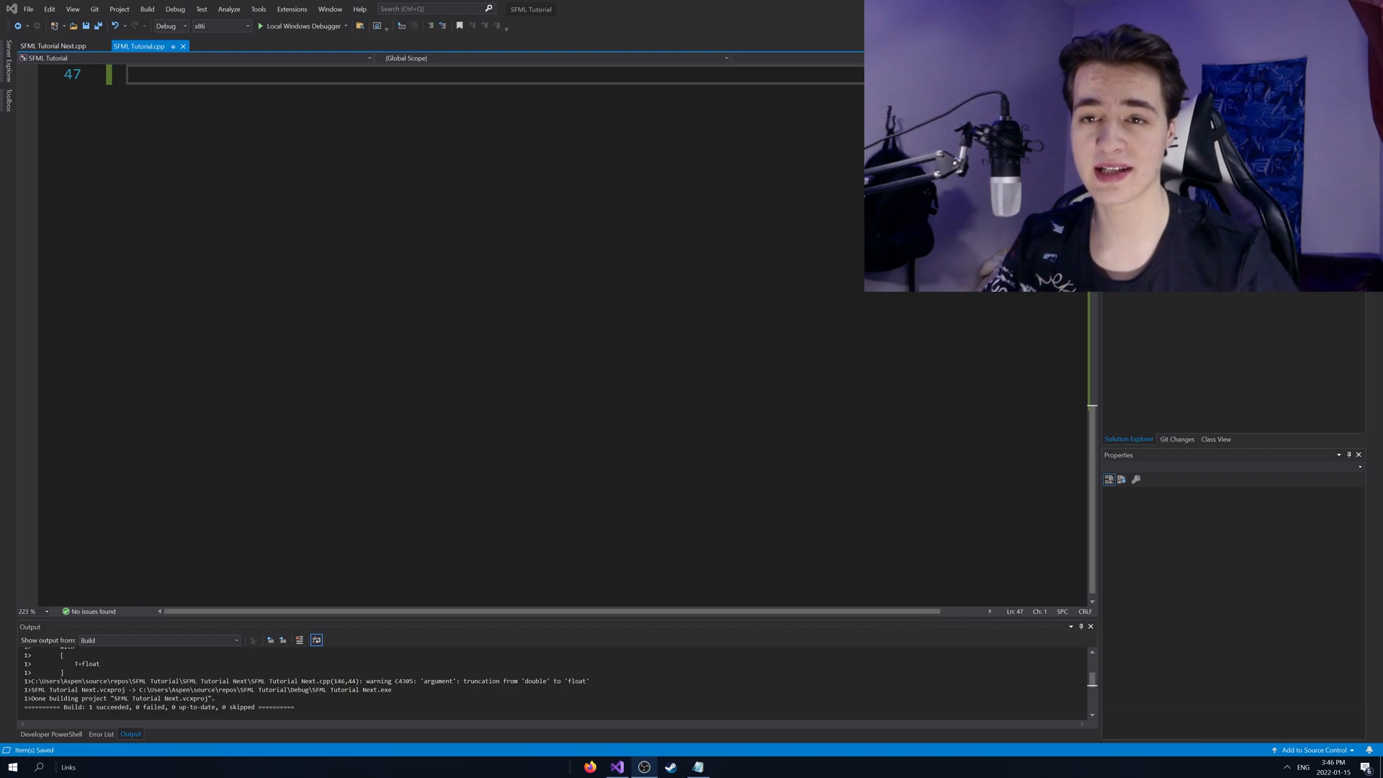
- Scroll up to the while loop showing event handling, physics and rendering of the rectangle
{"action": "scroll", "scroll_direction": "up", "scroll_amount": 3}
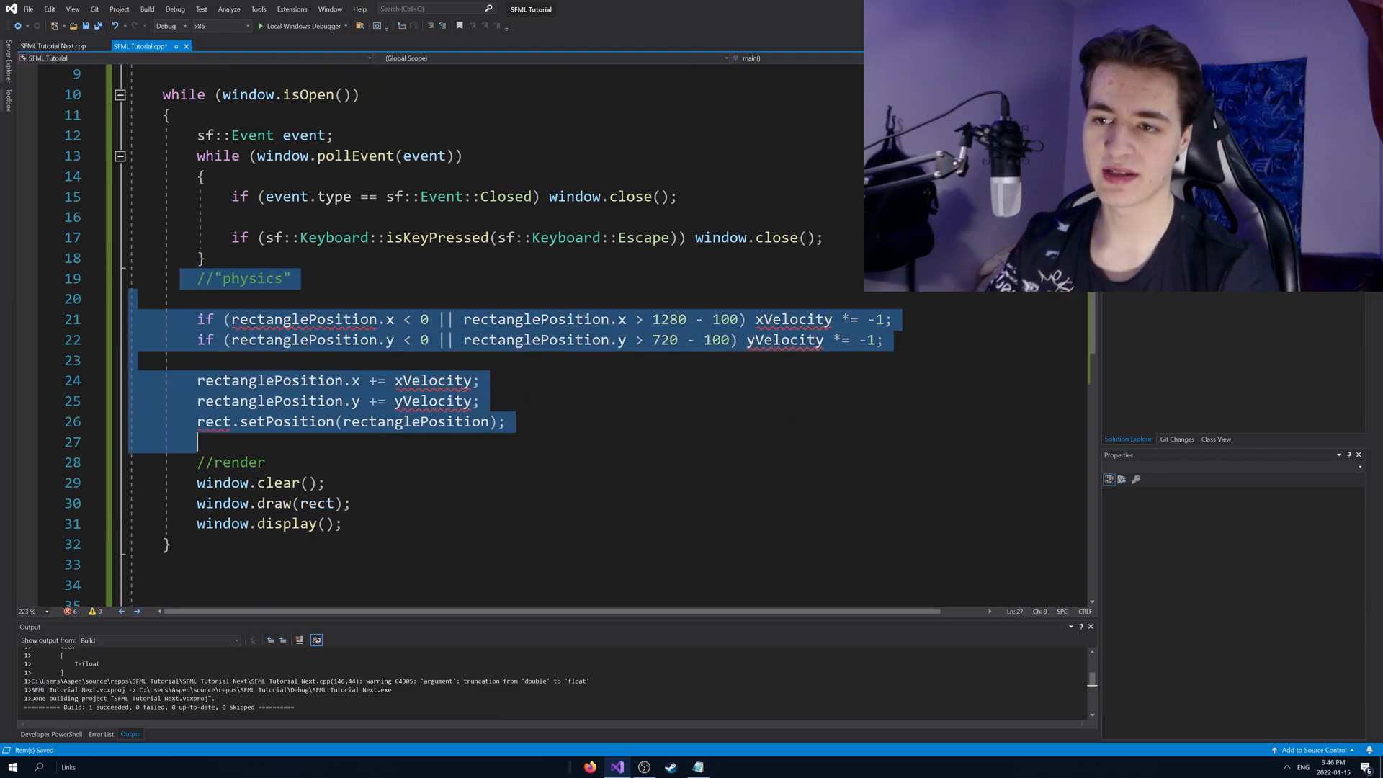
- Delete the selected rectangle and physics code, leaving a bare clear/display window loop
{"action": "key", "text": "Delete"}
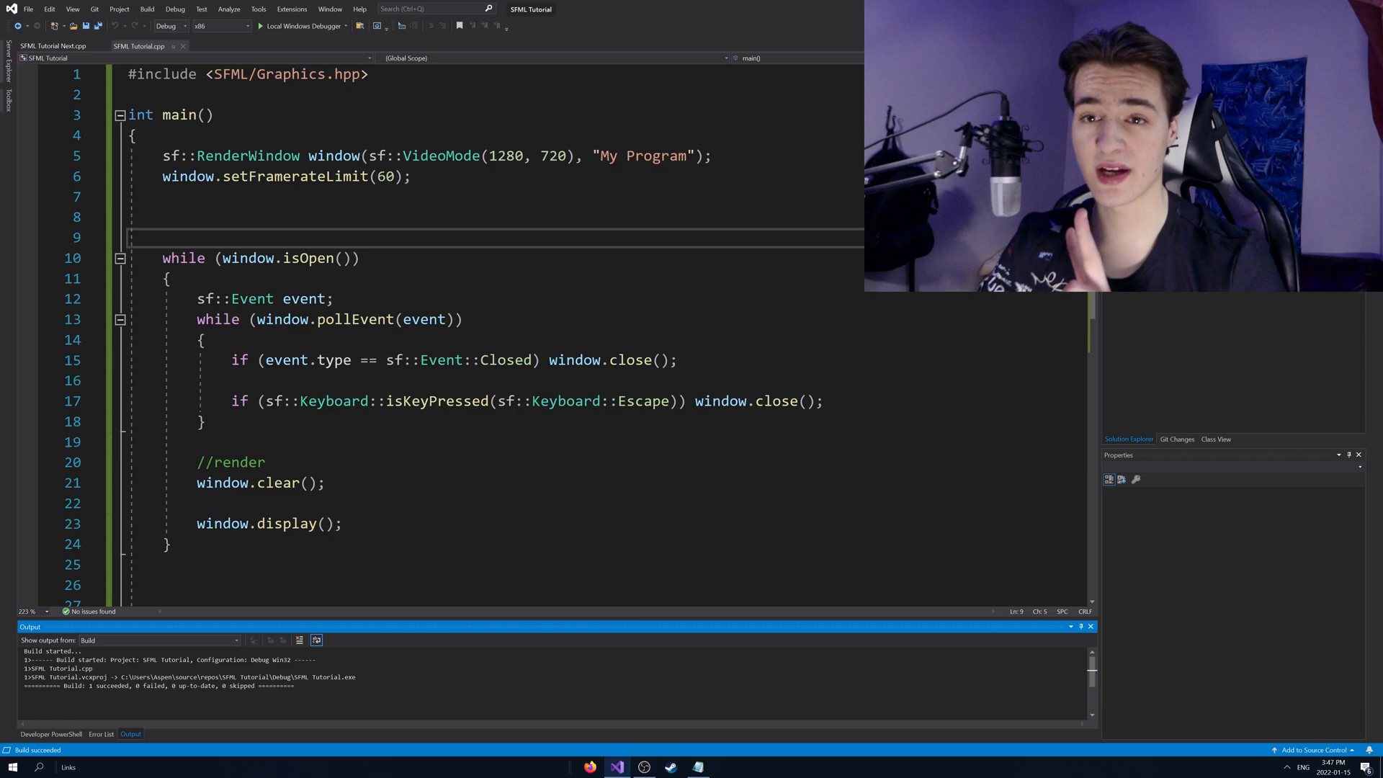
- Declare sf::Font open_sans on new lines above the main loop
{"action": "key", "text": "Enter"}
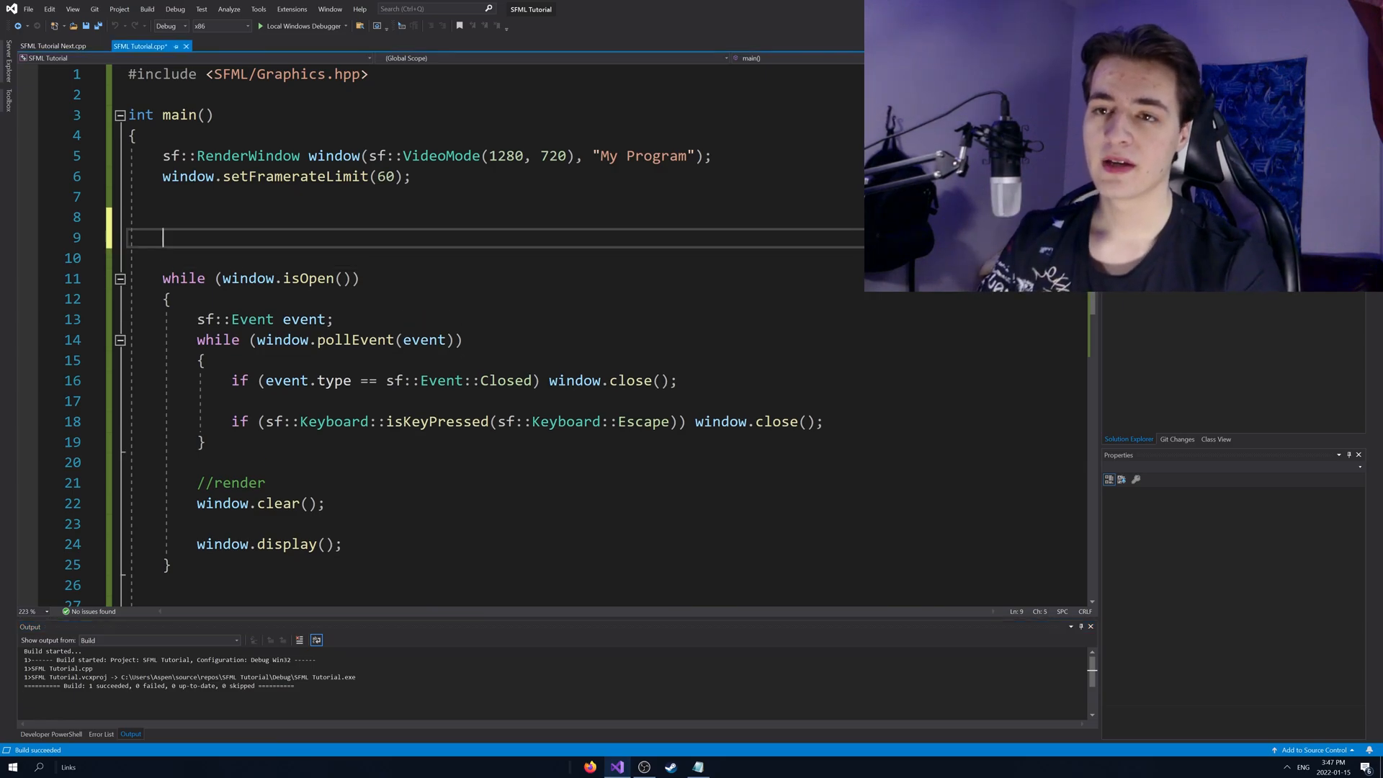
{"action": "key", "text": "Enter"}
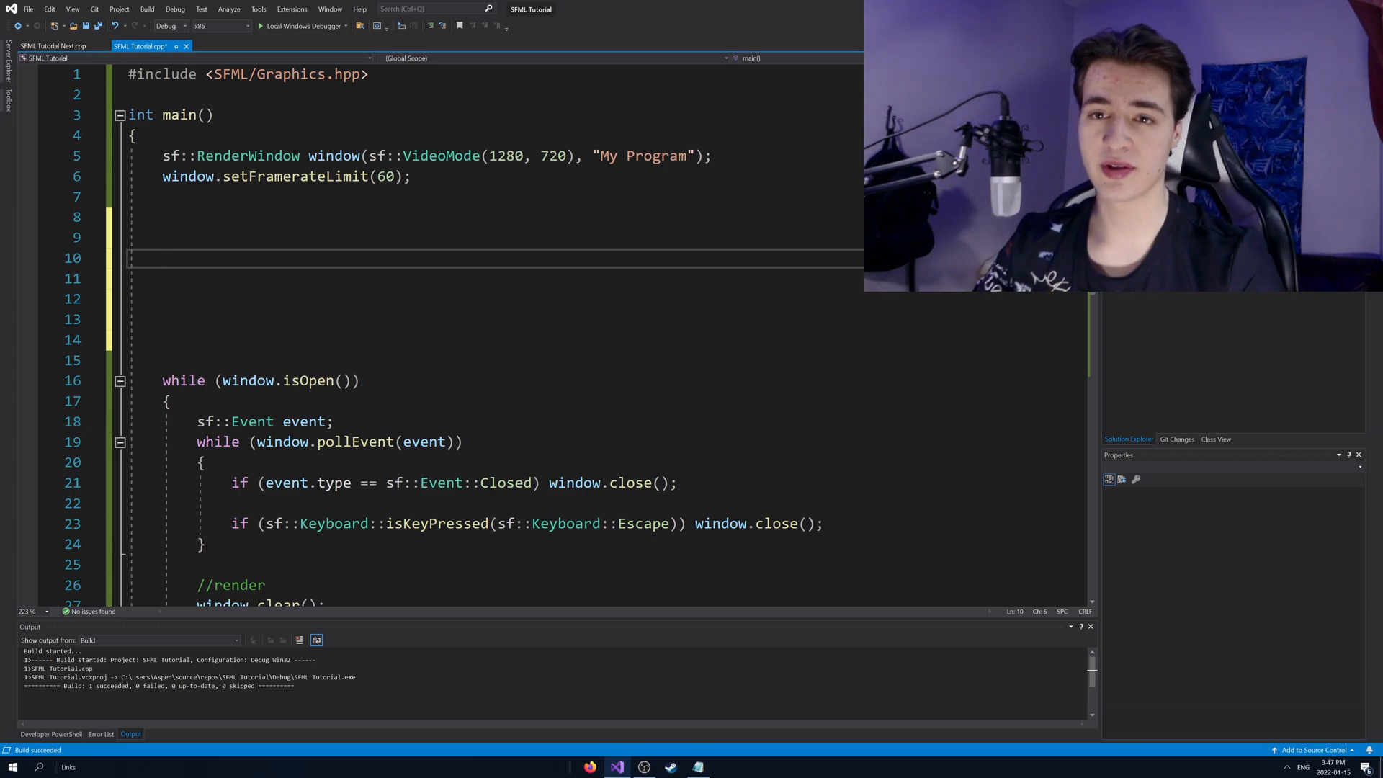
{"action": "type", "text": "sf::"}
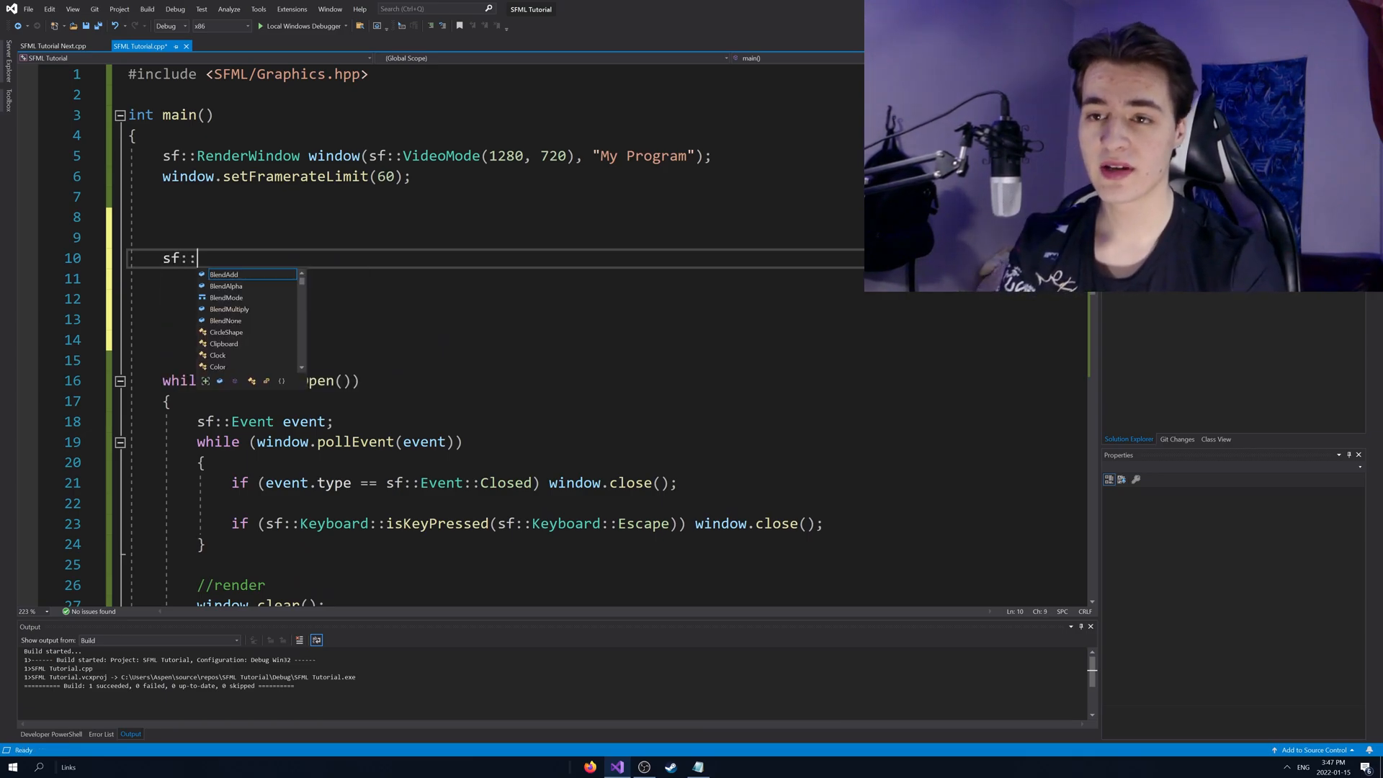
{"action": "type", "text": "Font"}
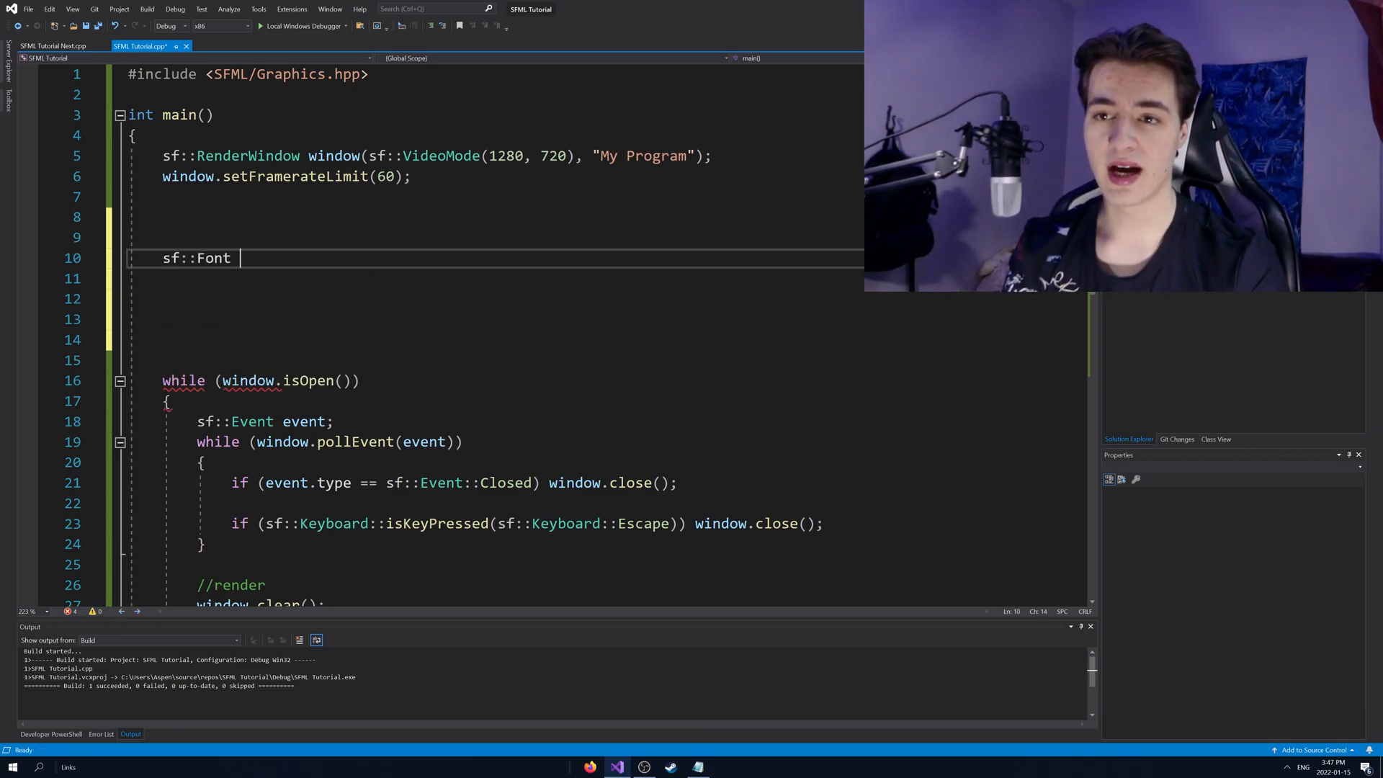
{"action": "type", "text": "open_sans;"}
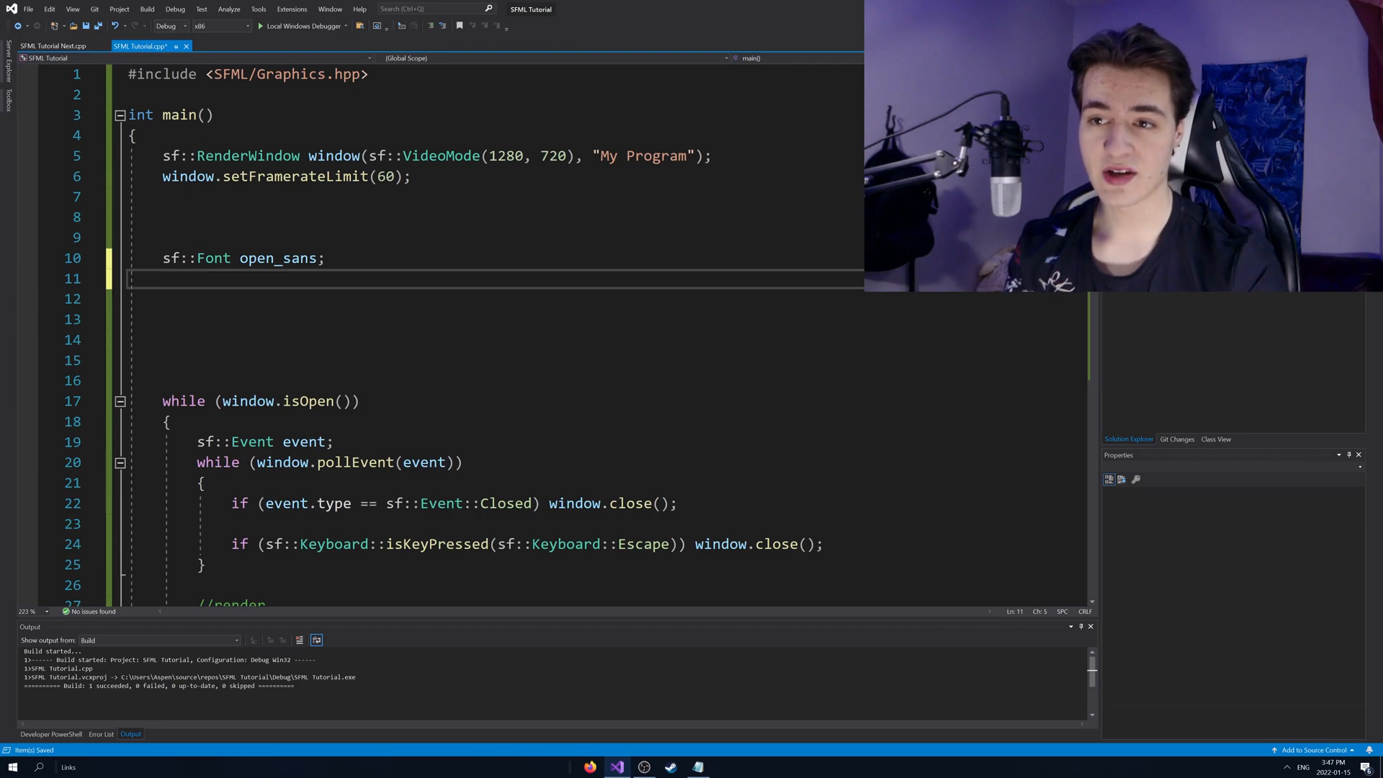
- Begin an open_sans.loadFromFile( call, accepting the IntelliSense completion
{"action": "double_click", "coordinate": [279, 258]}
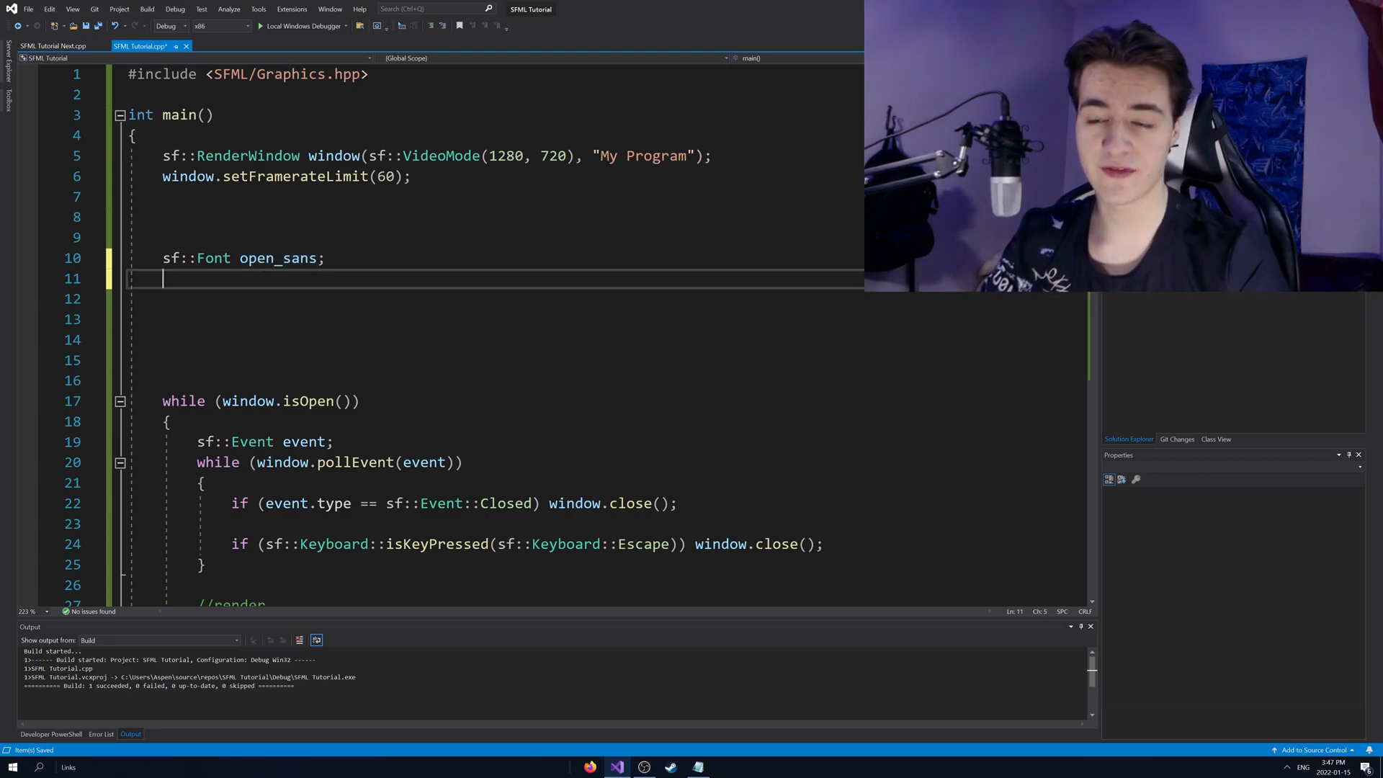
{"action": "type", "text": "open"}
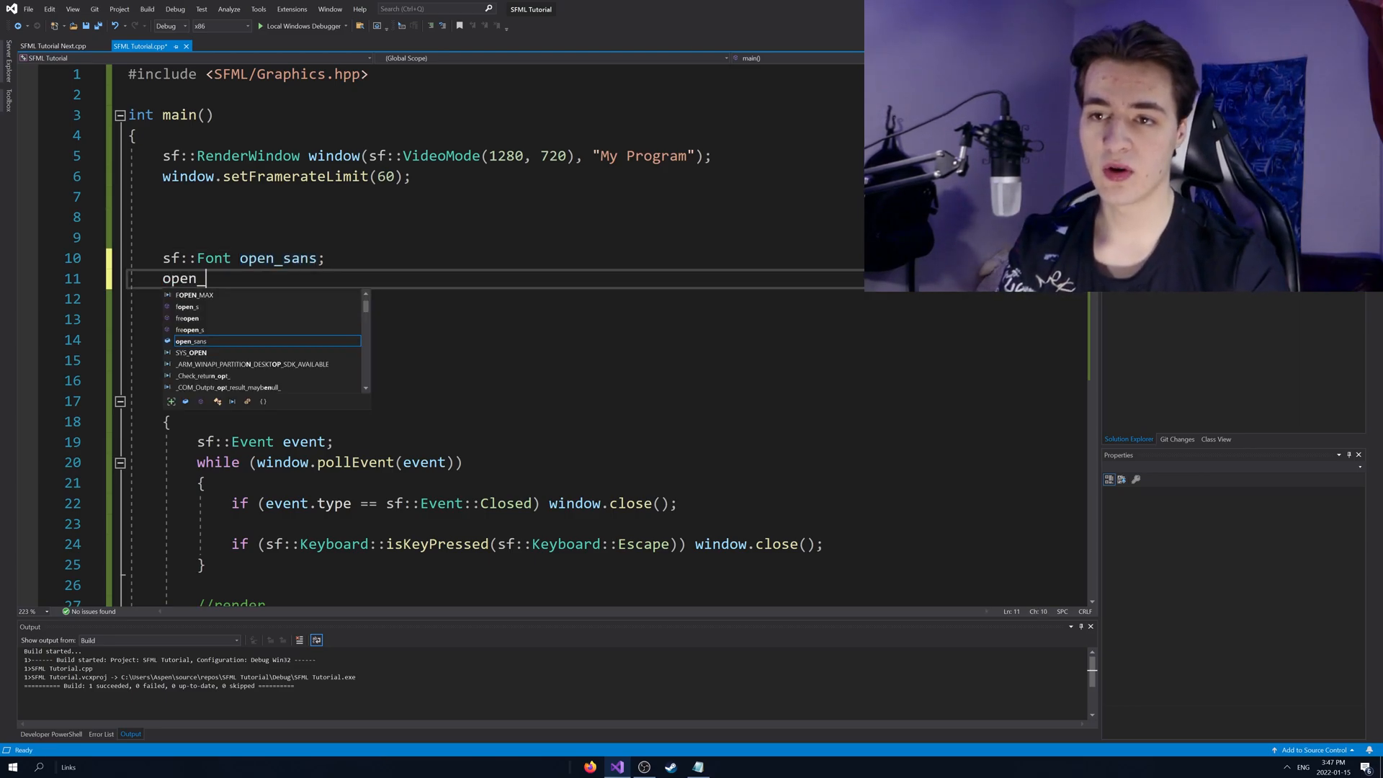
{"action": "type", "text": "_sans.loa"}
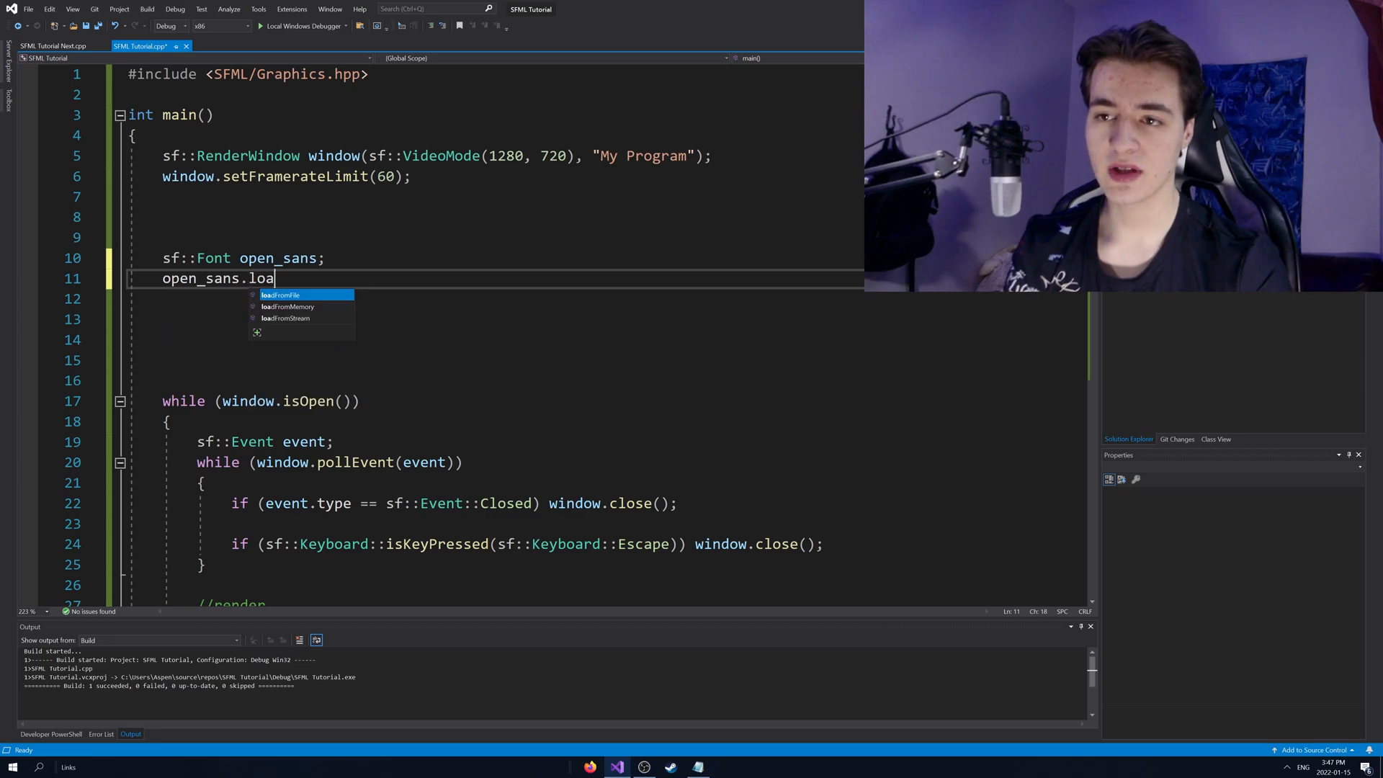
{"action": "key", "text": "Tab"}
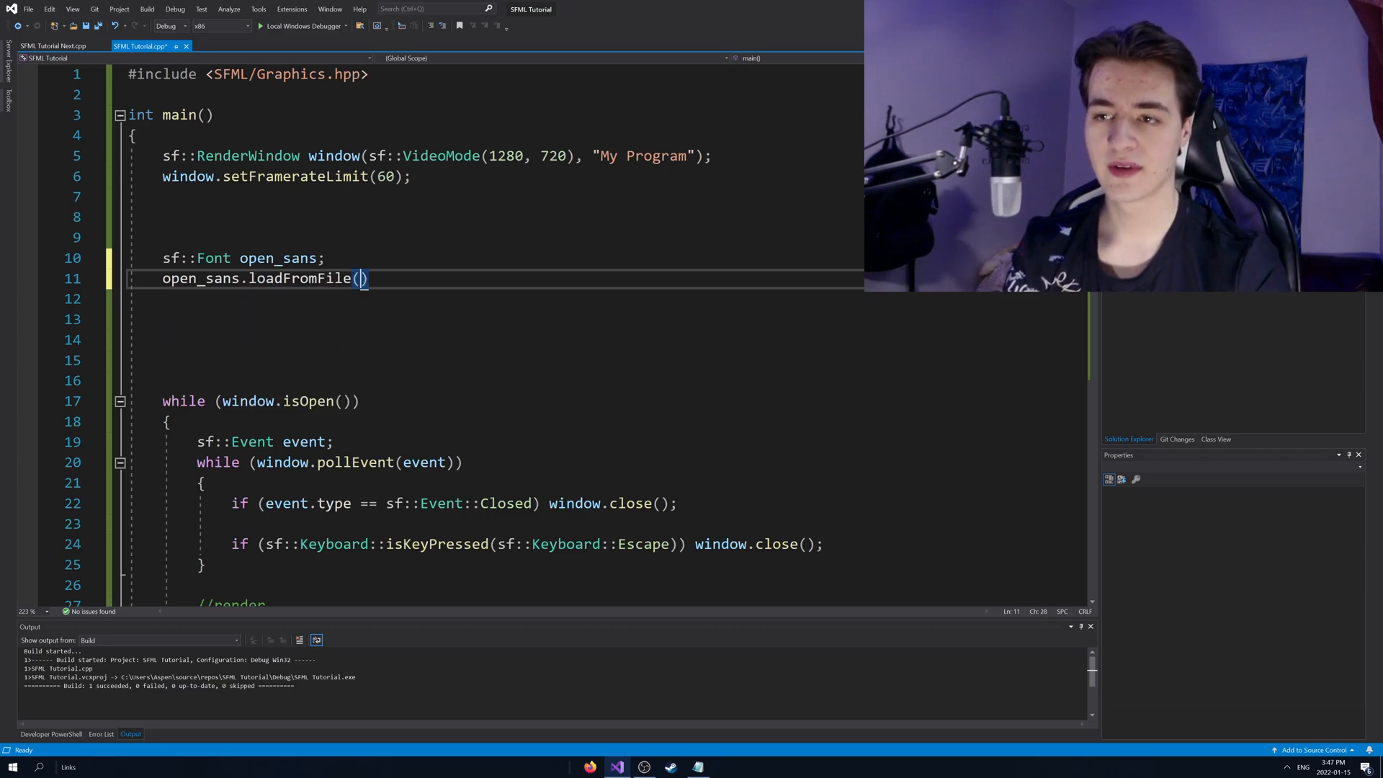
- Enter the quoted Desktop\\SFML FONTS path in loadFromFile with doubled backslashes
{"action": "type", "text": "\"\""}
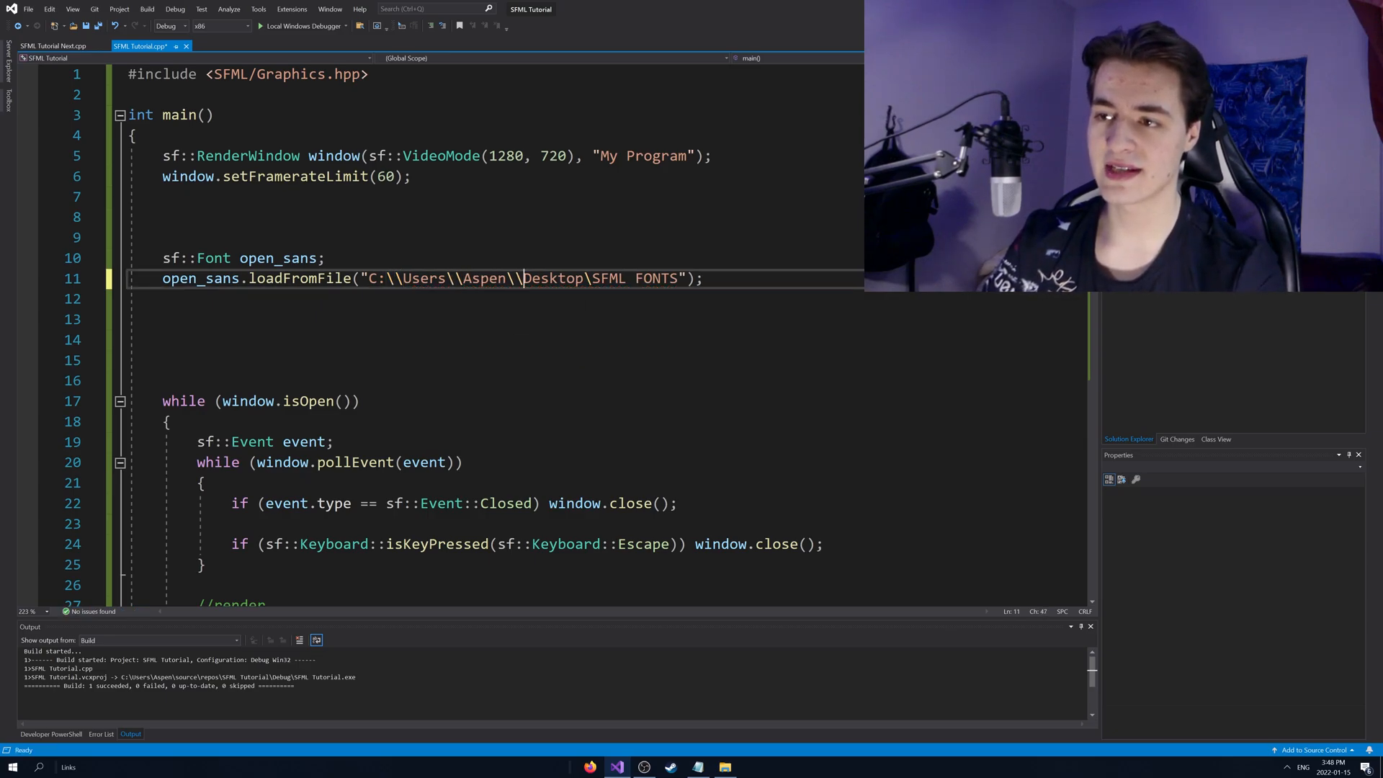
{"action": "type", "text": "\\\\"}
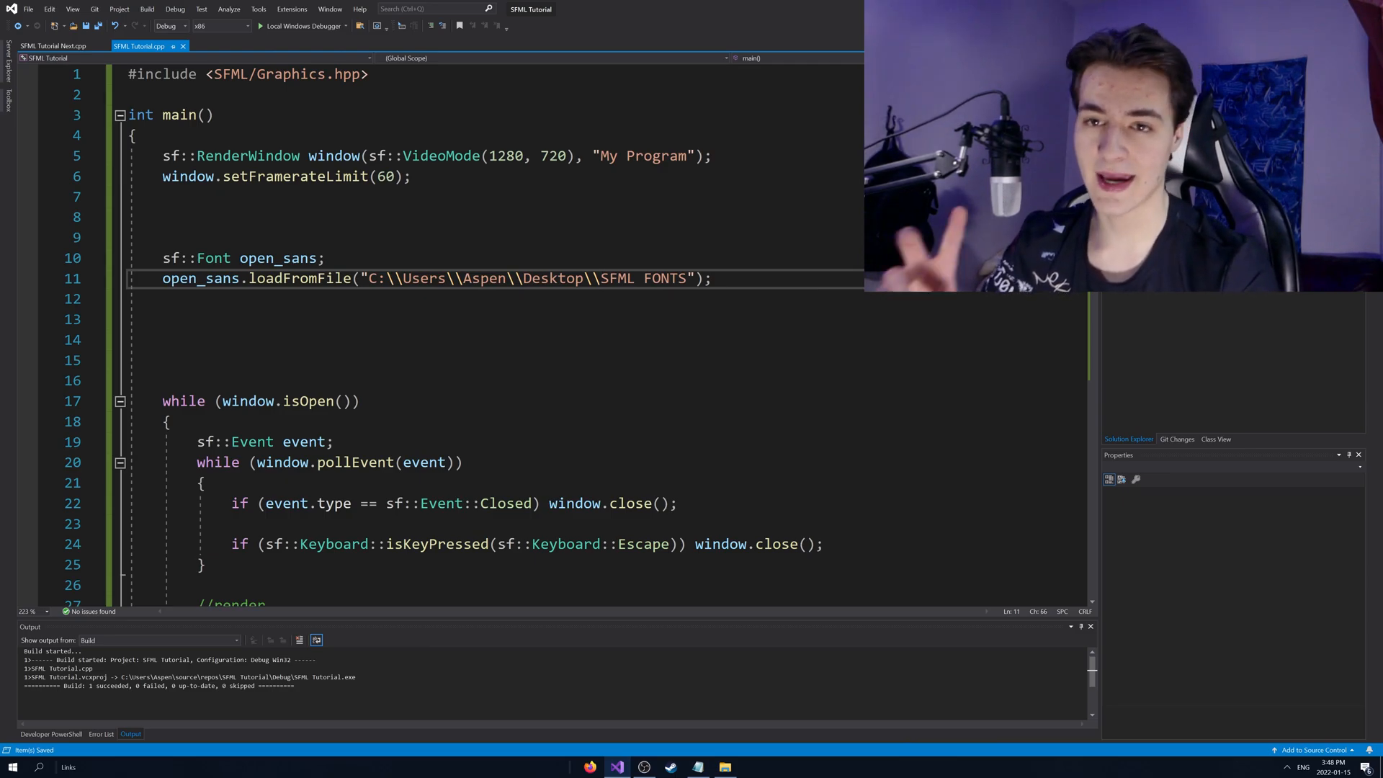
{"action": "type", "text": "\\\\"}
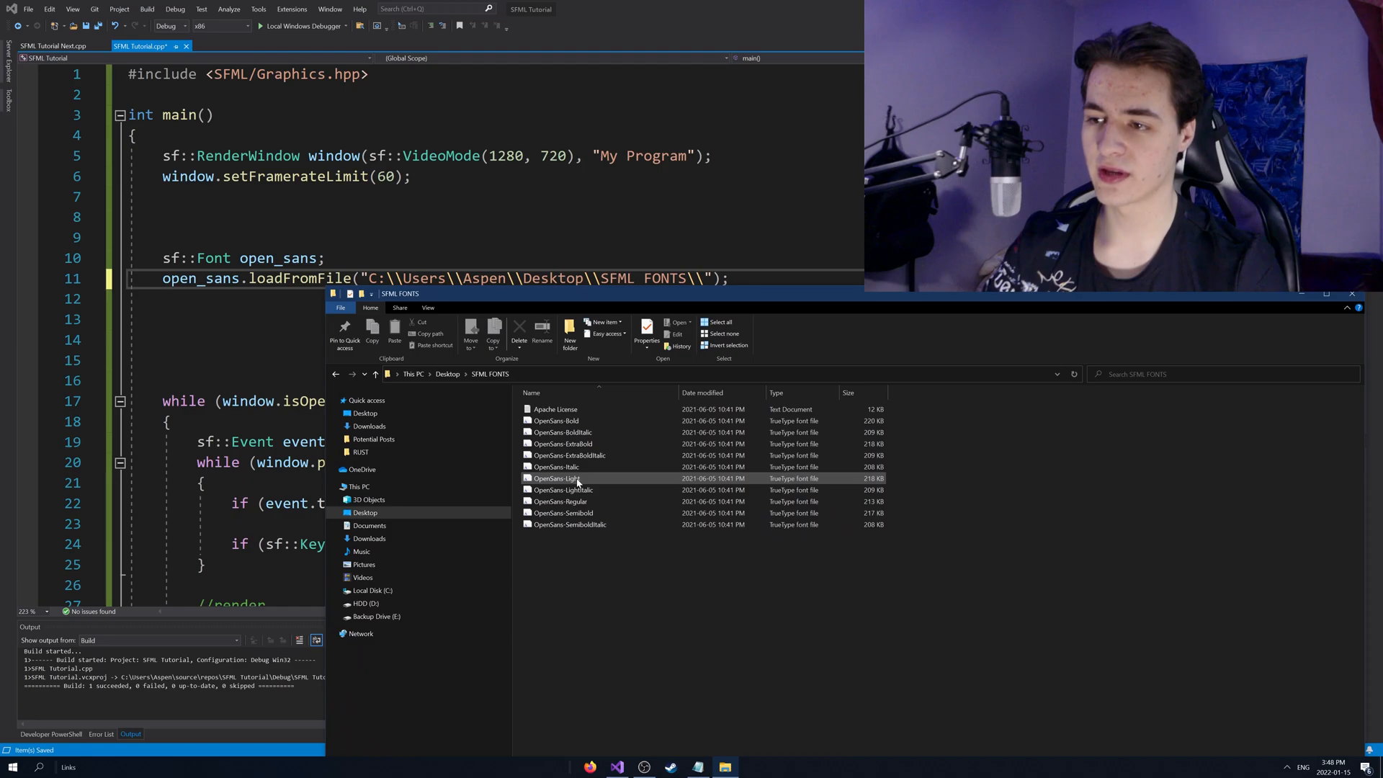
- Append \\OpenSans-Light.ttf to the font path after checking the file name in Explorer
{"action": "right_click", "coordinate": [555, 478]}
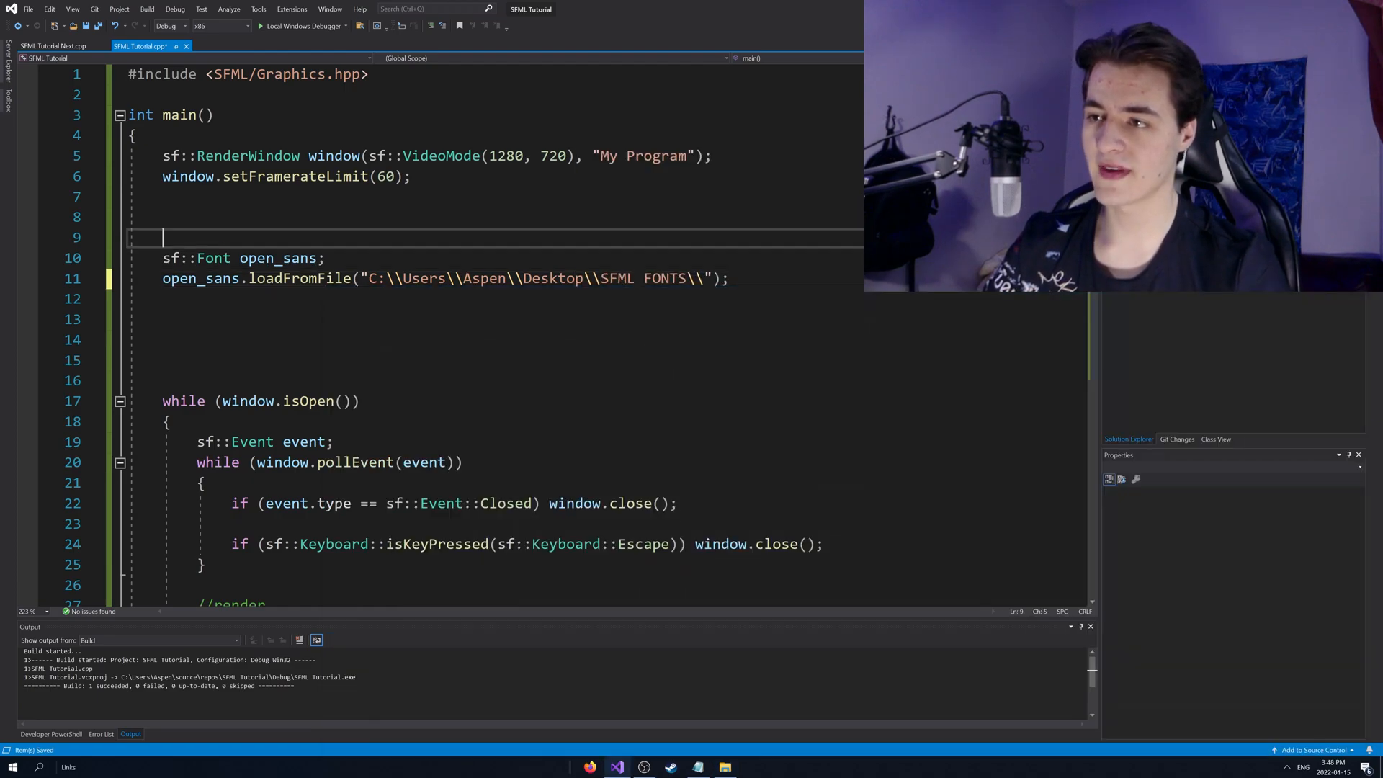
{"action": "type", "text": "OpenSans-Light"}
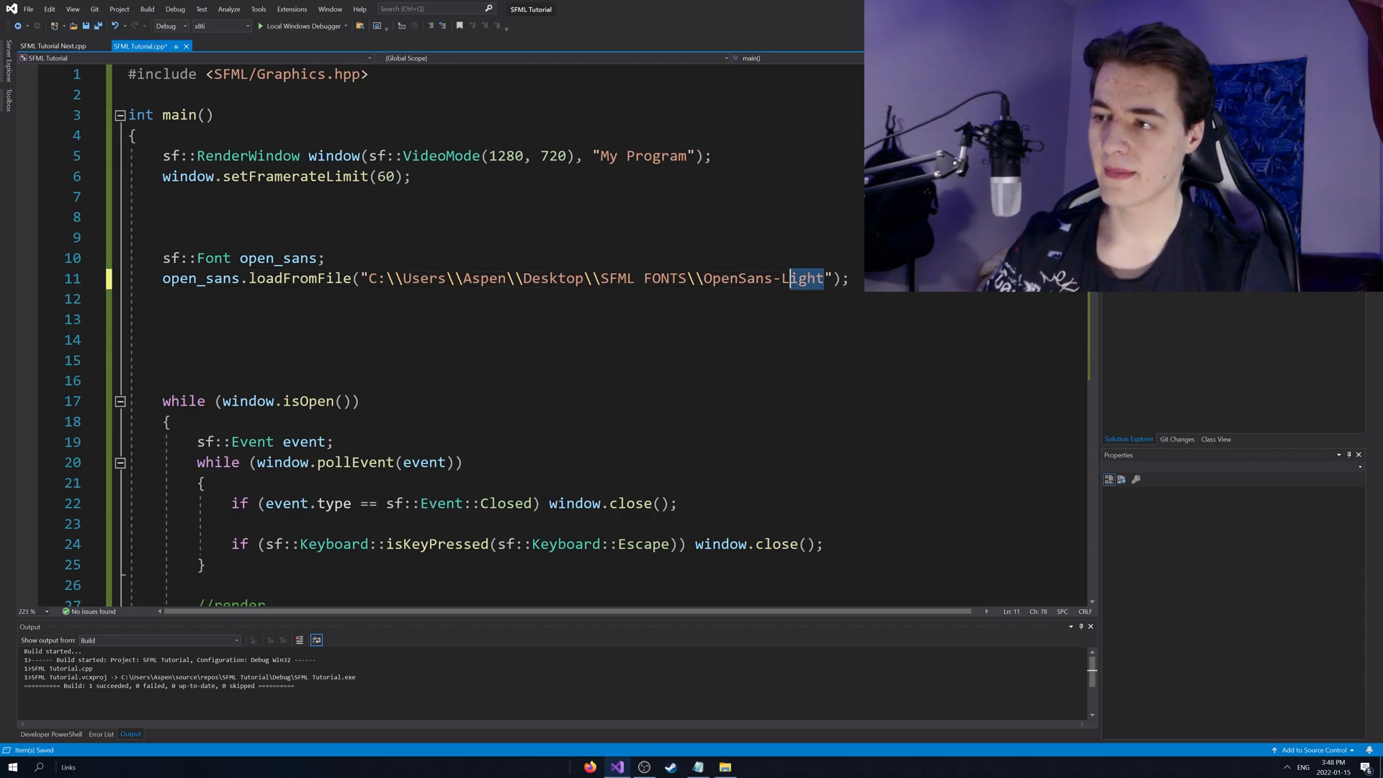
{"action": "type", "text": ".ttf"}
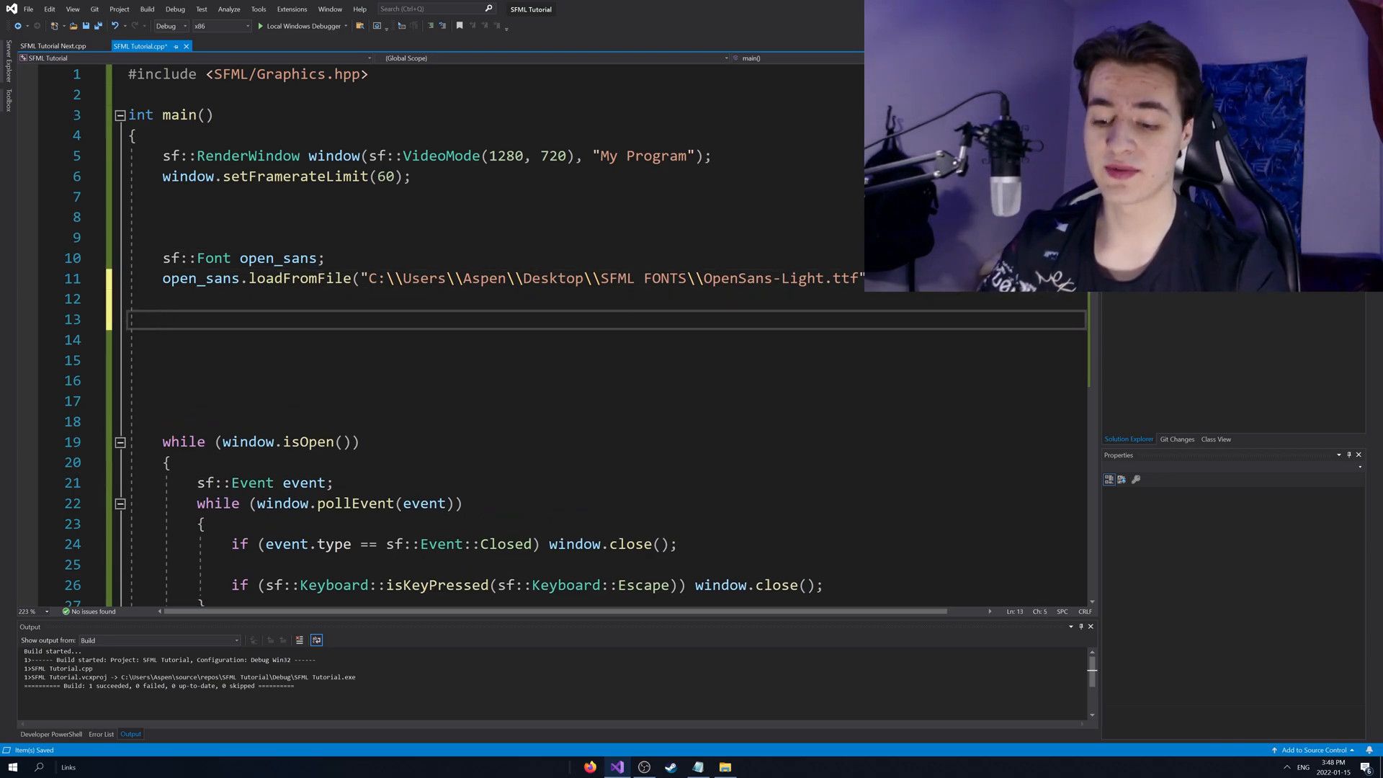
- Declare sf::Text my_text; below the font loading and save
{"action": "type", "text": "sf::"}
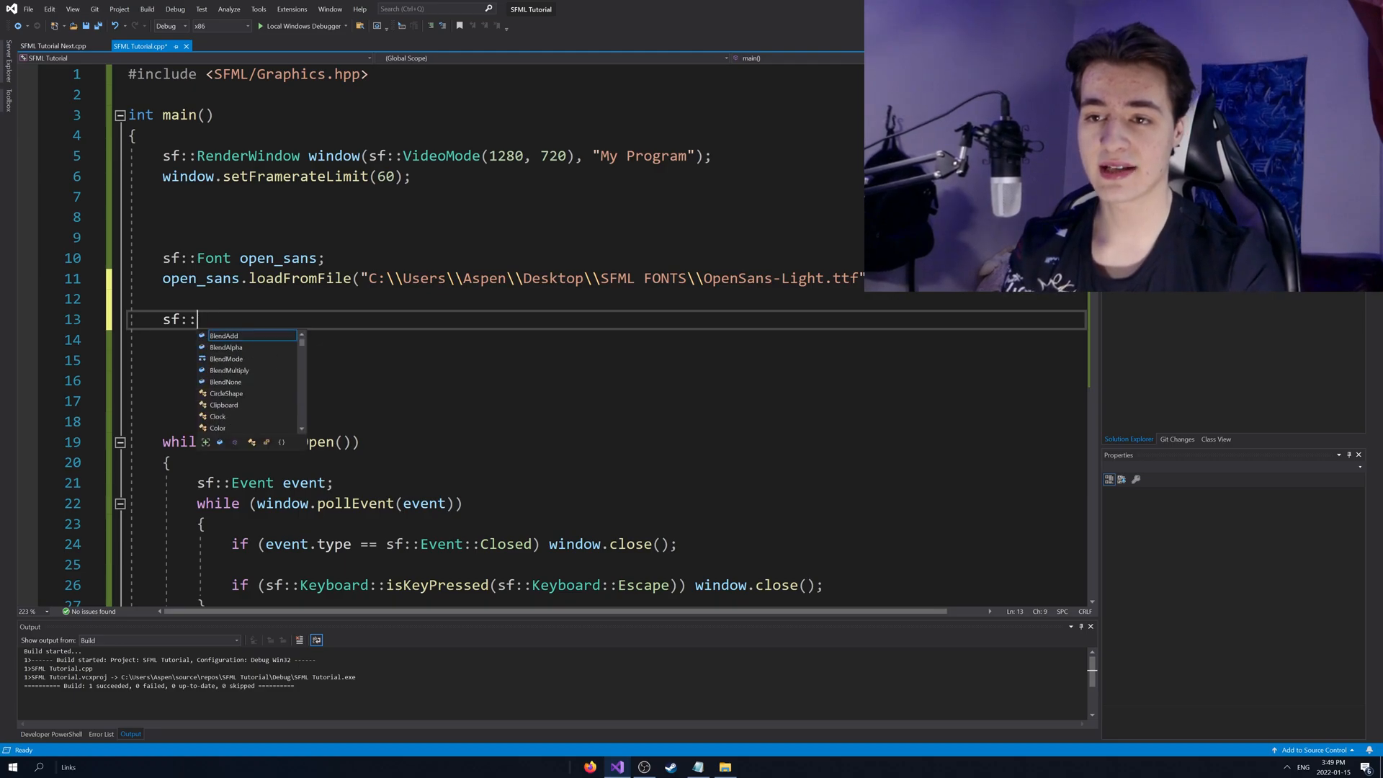
{"action": "type", "text": "Text y"}
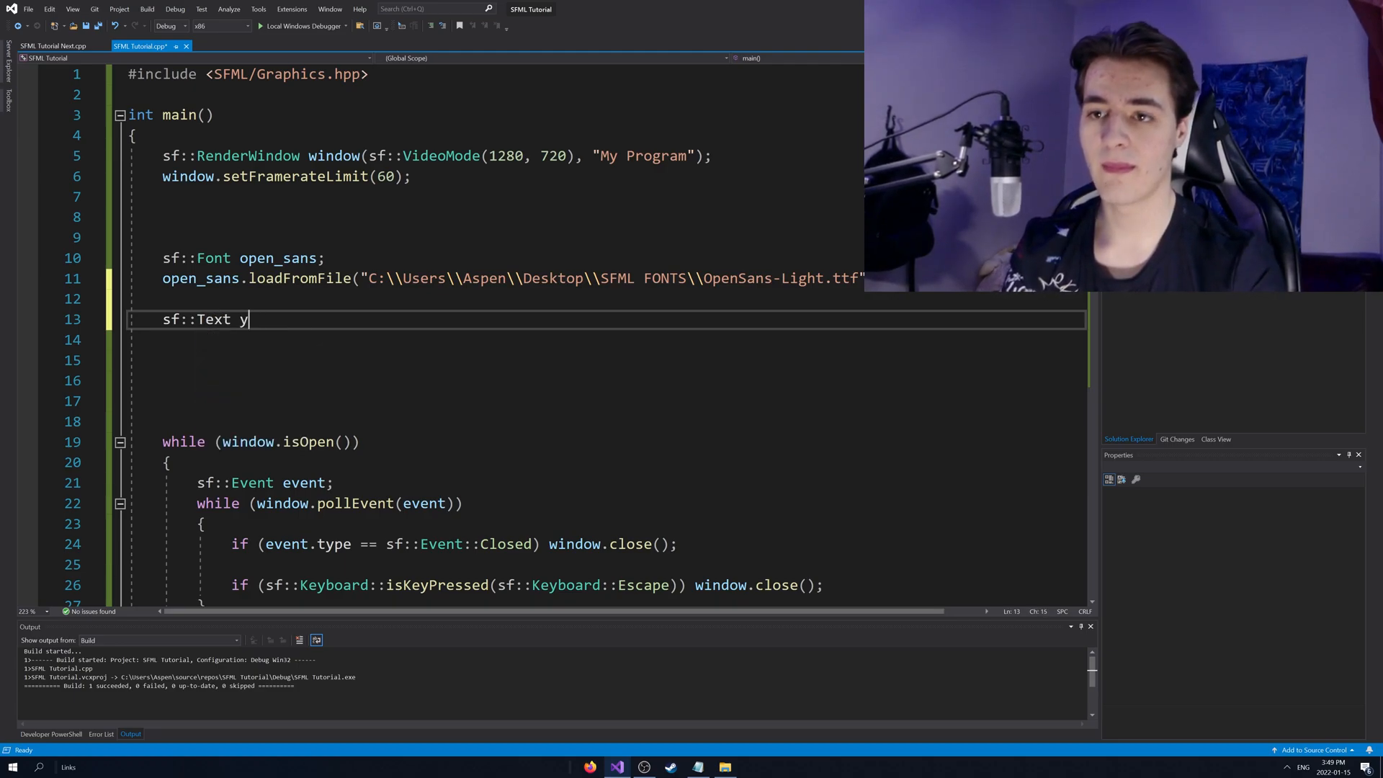
{"action": "type", "text": "my_text;"}
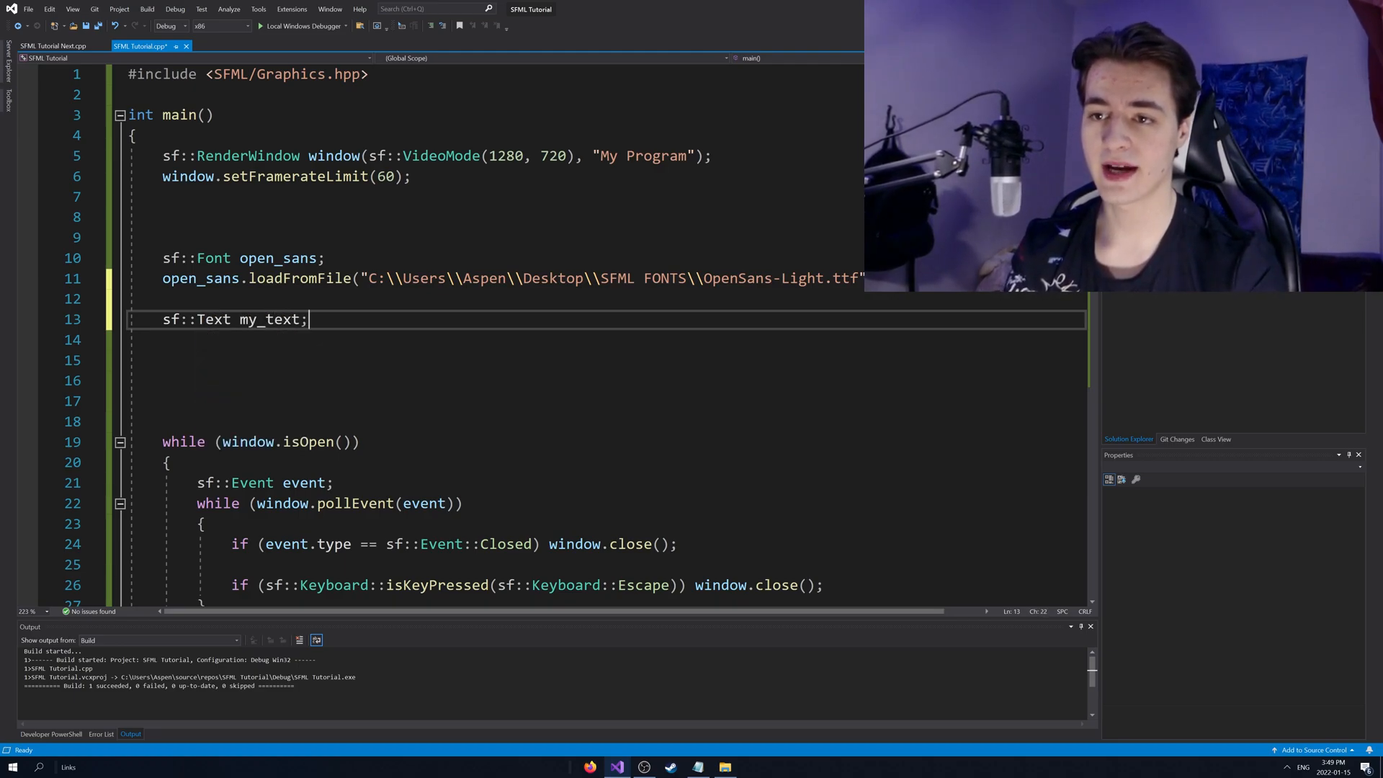
{"action": "key", "text": "ctrl+s"}
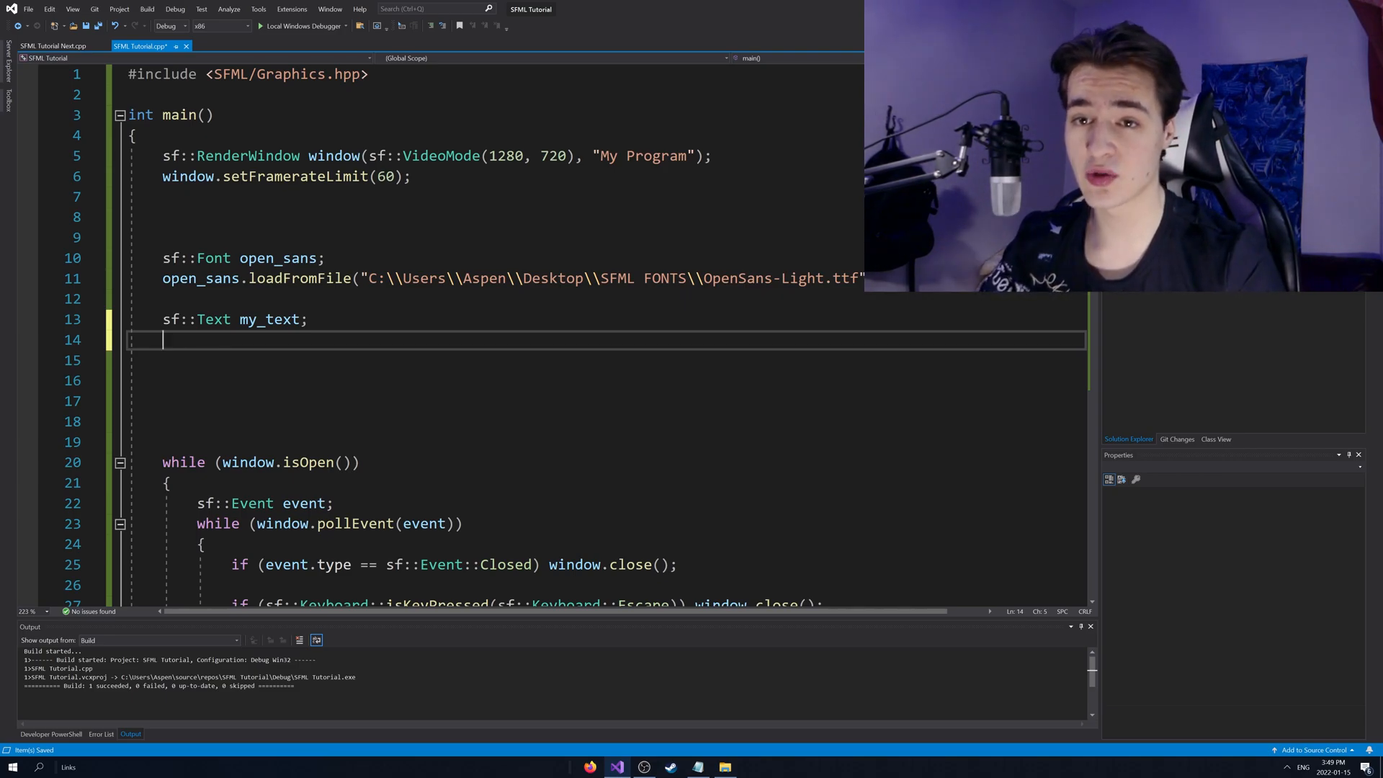
- Give my_text the open_sans font with my_text.setFont(open_sans);
{"action": "type", "text": "m"}
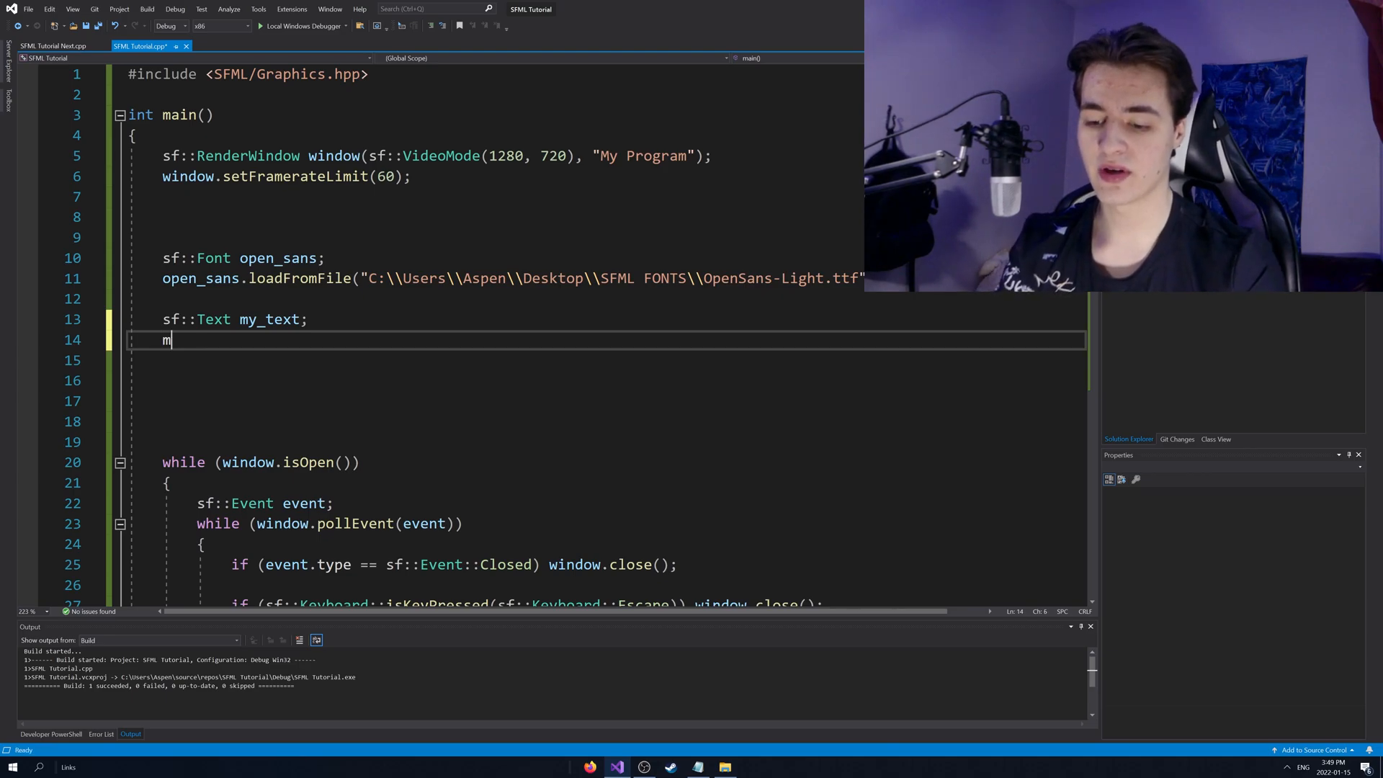
{"action": "type", "text": "y_text.setFont("}
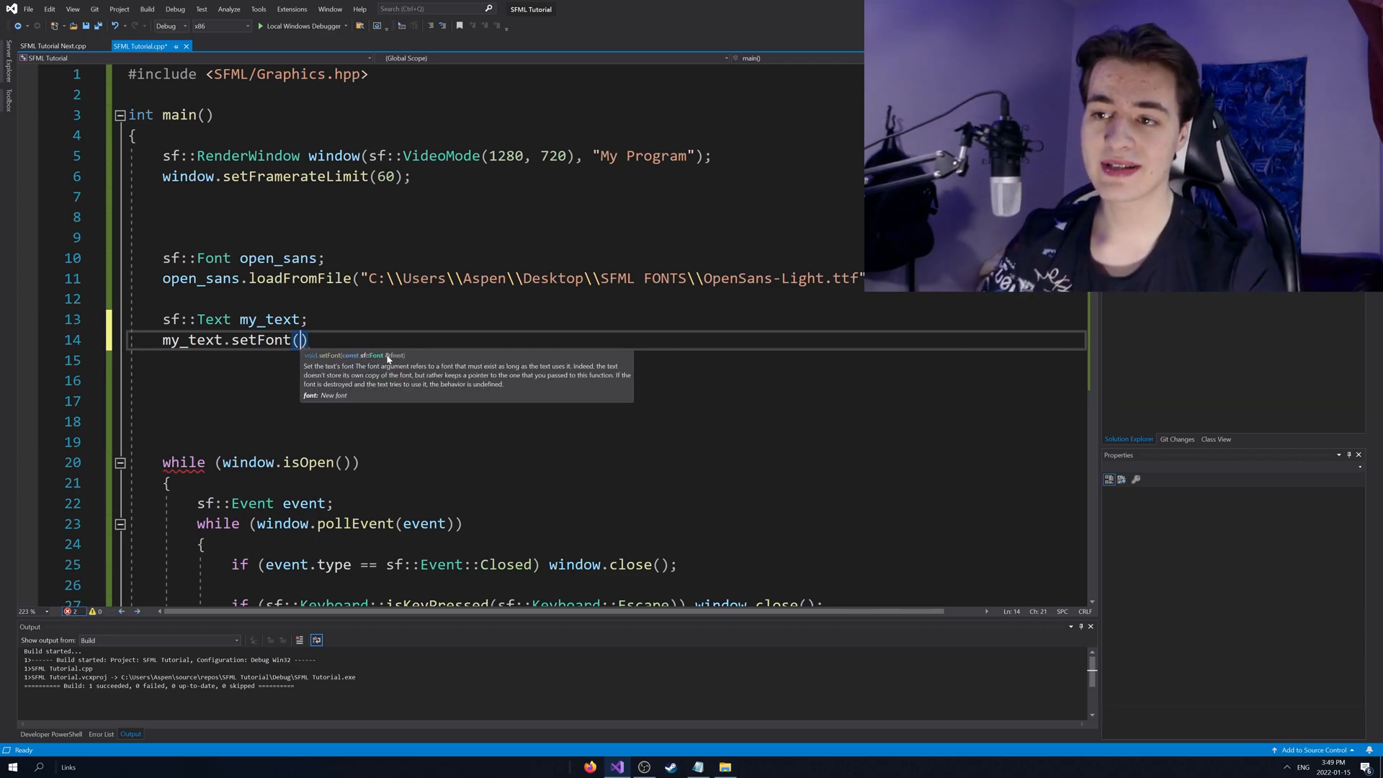
{"action": "left_click", "coordinate": [267, 257]}
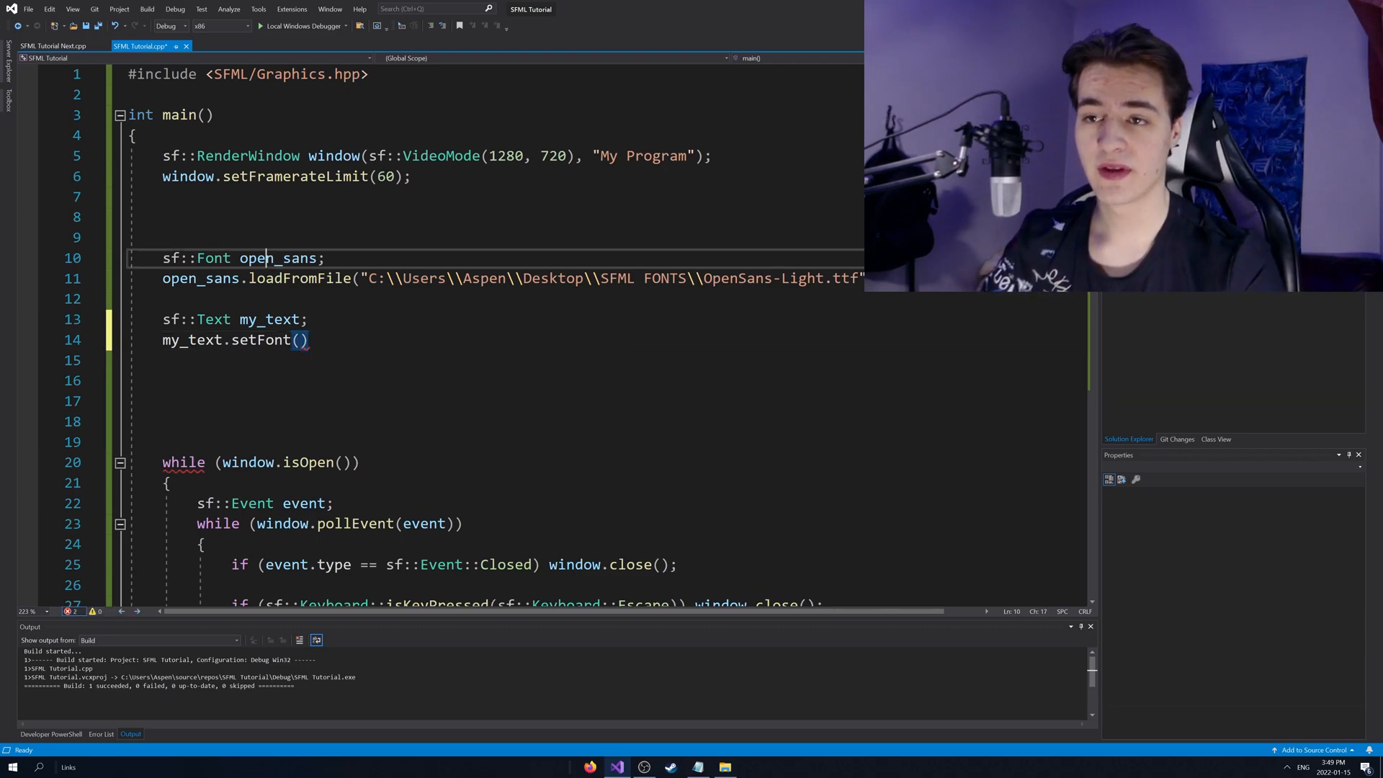
{"action": "type", "text": "open_sans"}
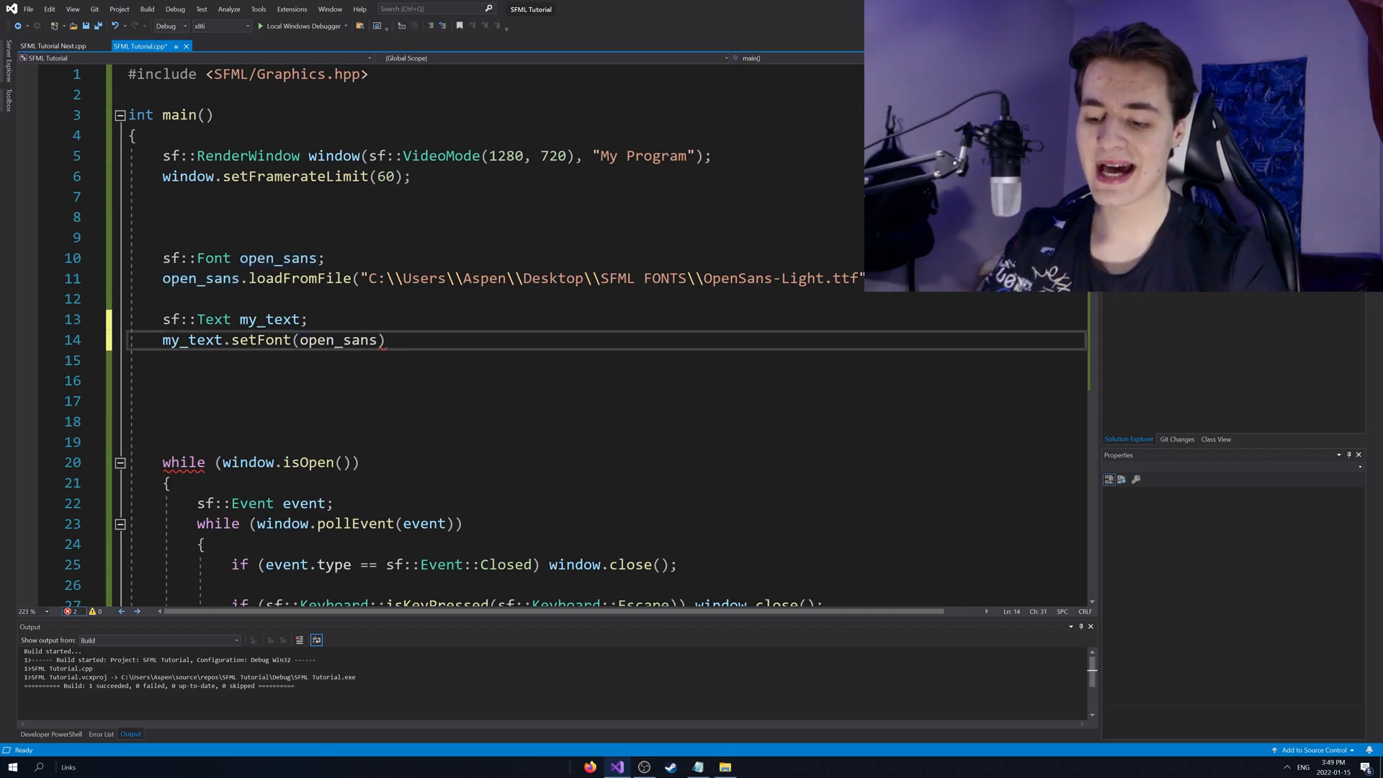
{"action": "type", "text": ";"}
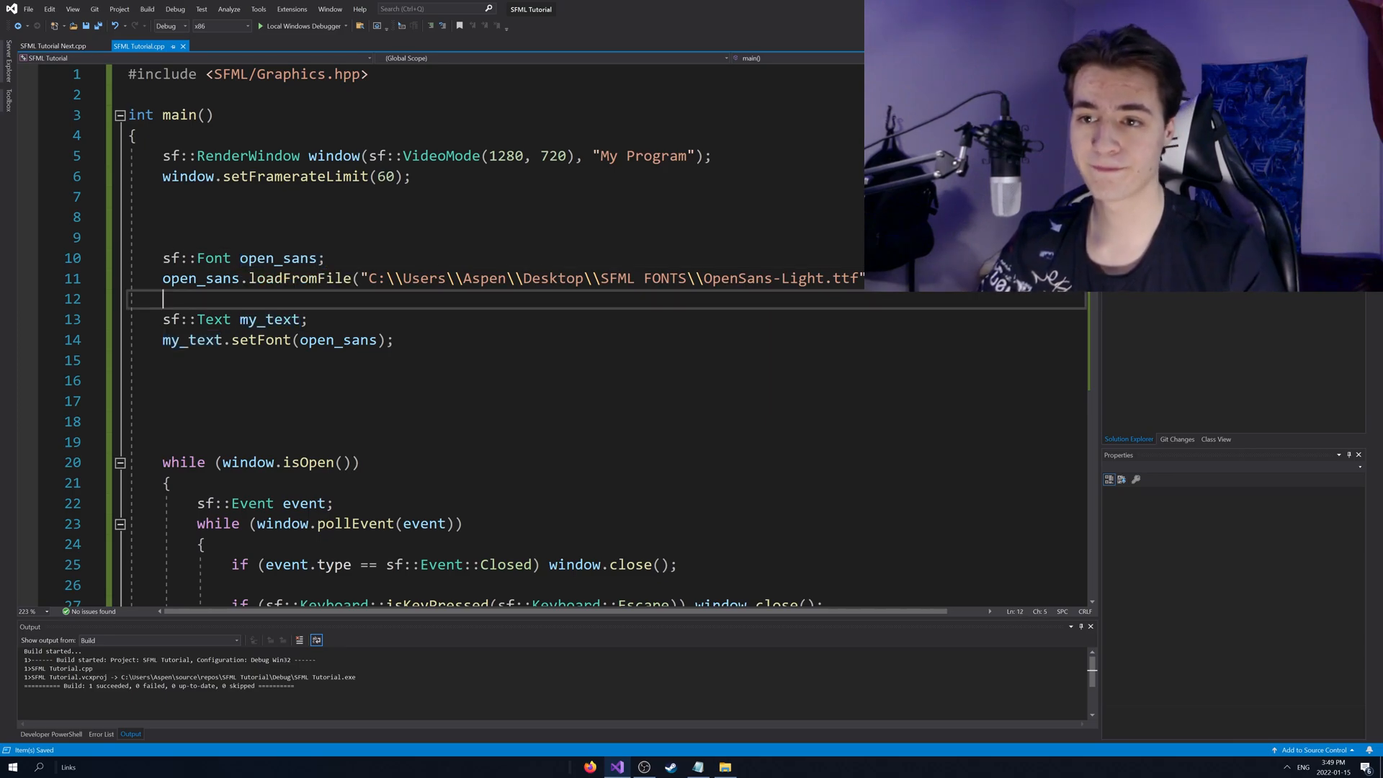
{"action": "key", "text": "Enter"}
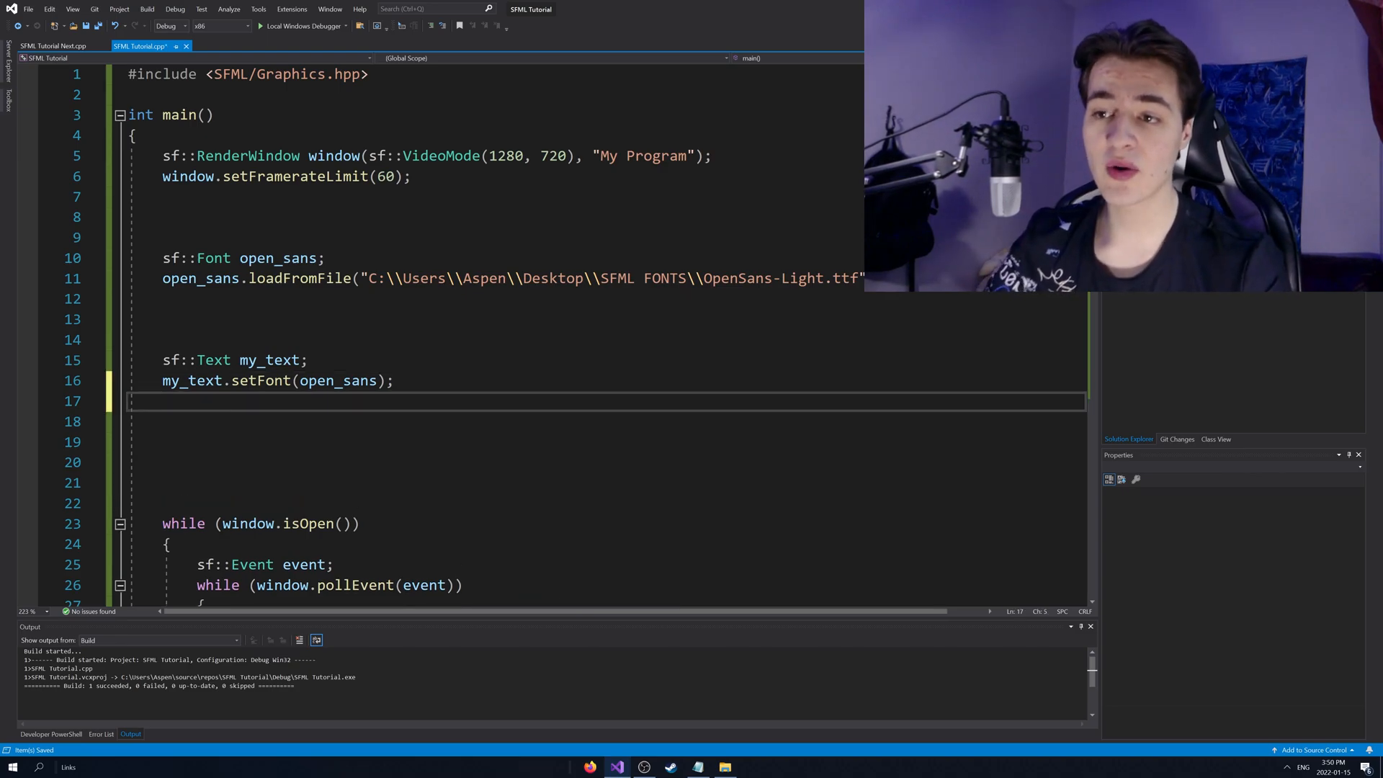
- Add my_text.setString("Hello, World!"); and save the file
{"action": "type", "text": "my_t"}
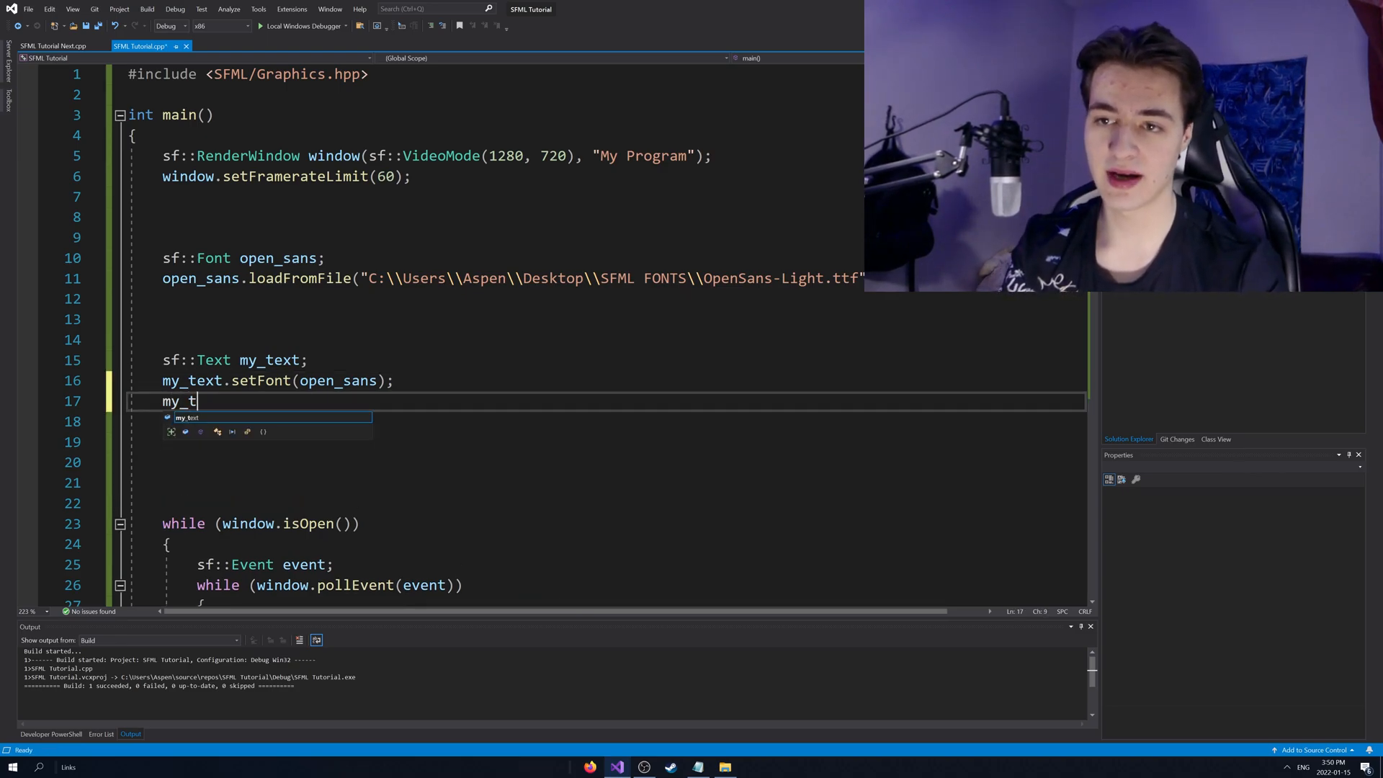
{"action": "type", "text": "ext.set"}
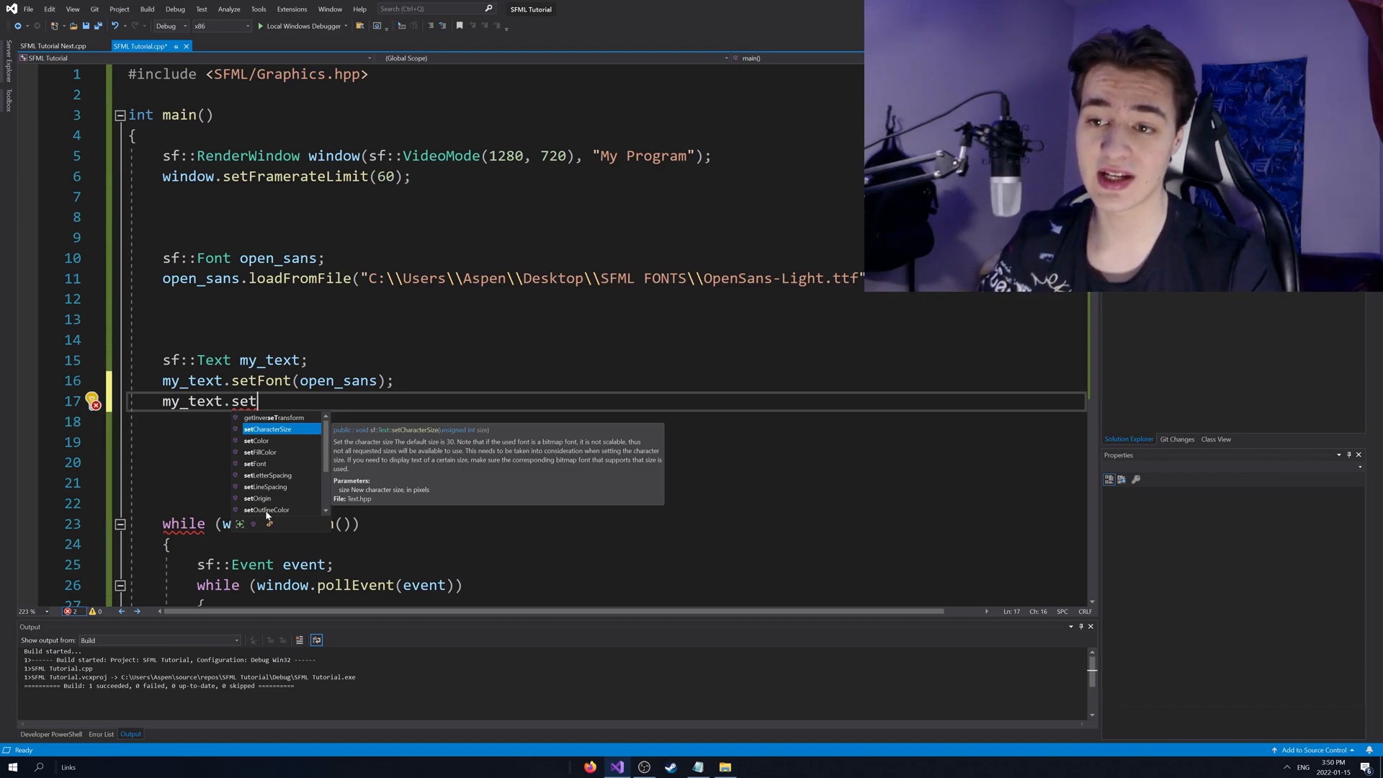
{"action": "type", "text": "Stri"}
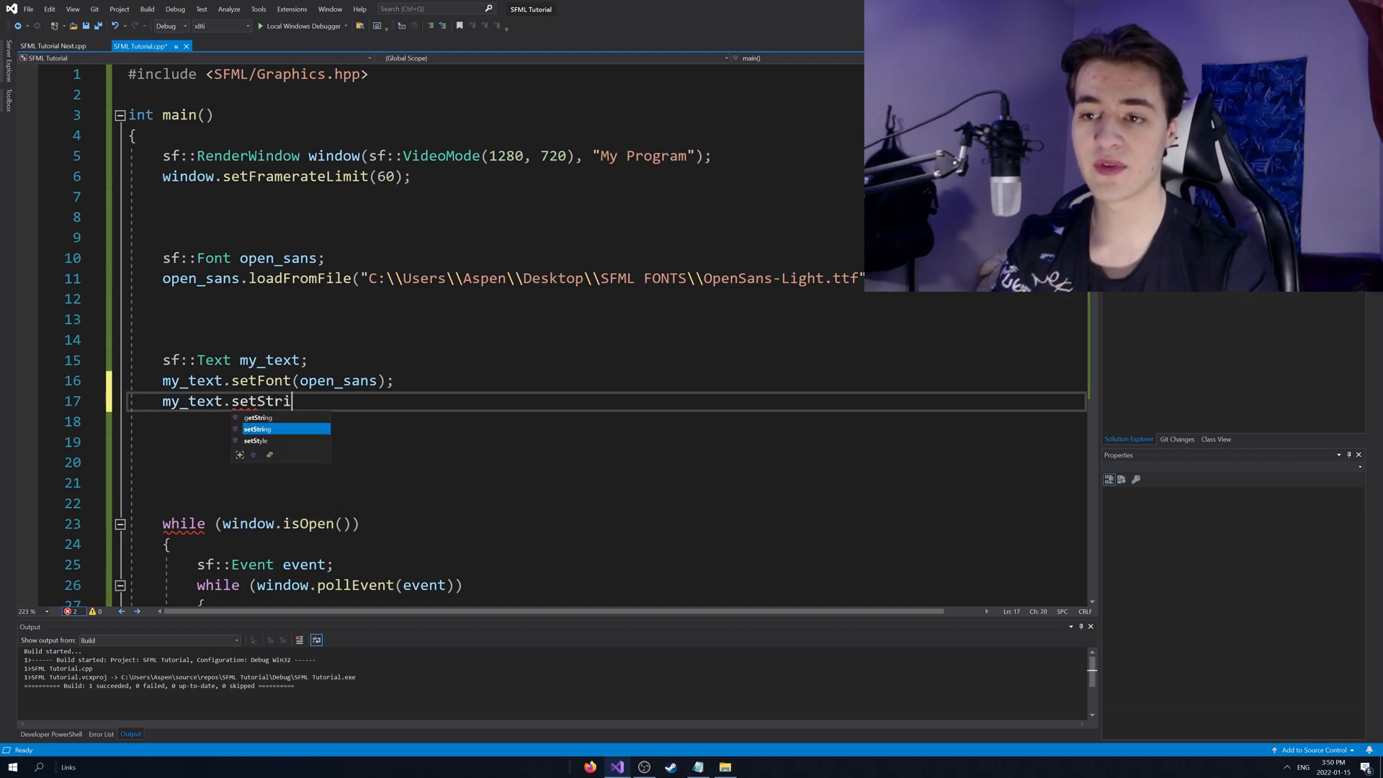
{"action": "type", "text": "ng(\"\")"}
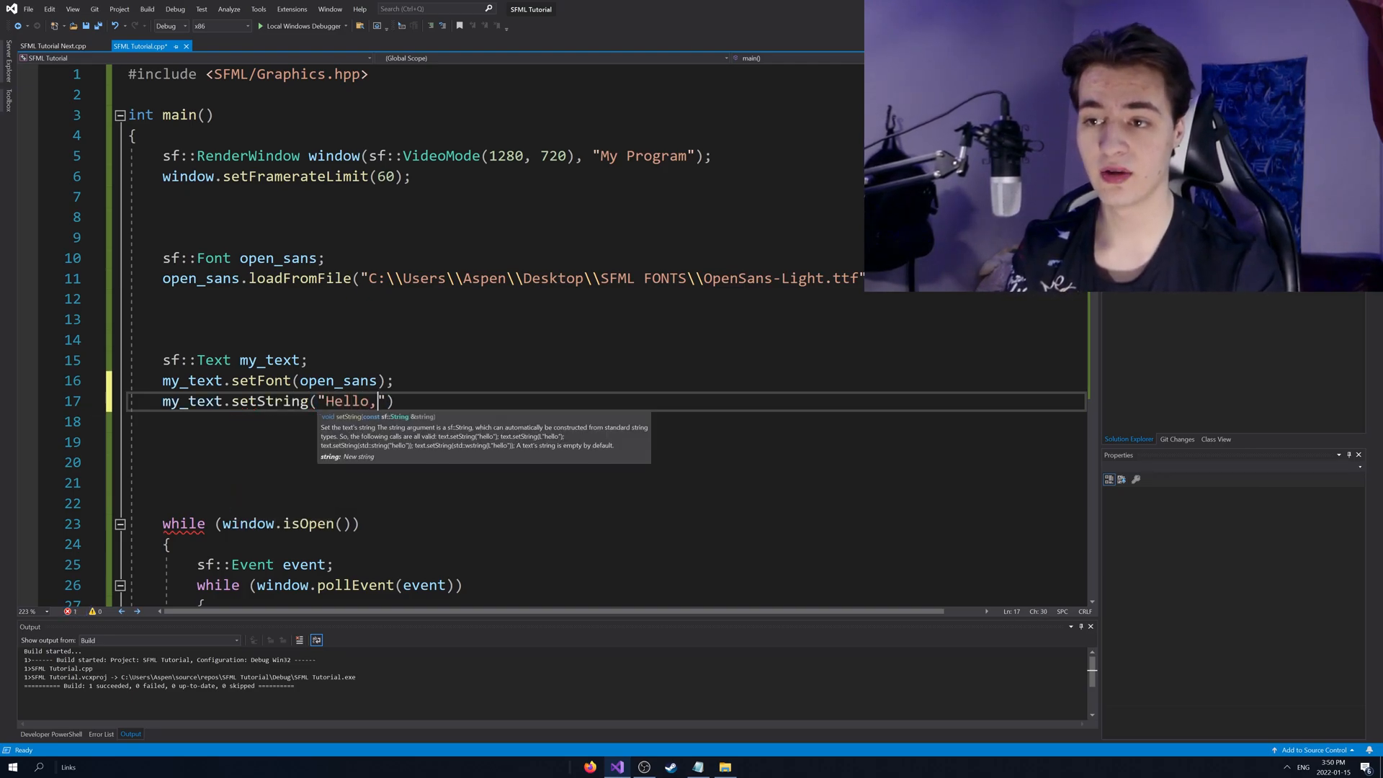
{"action": "type", "text": "World!\");"}
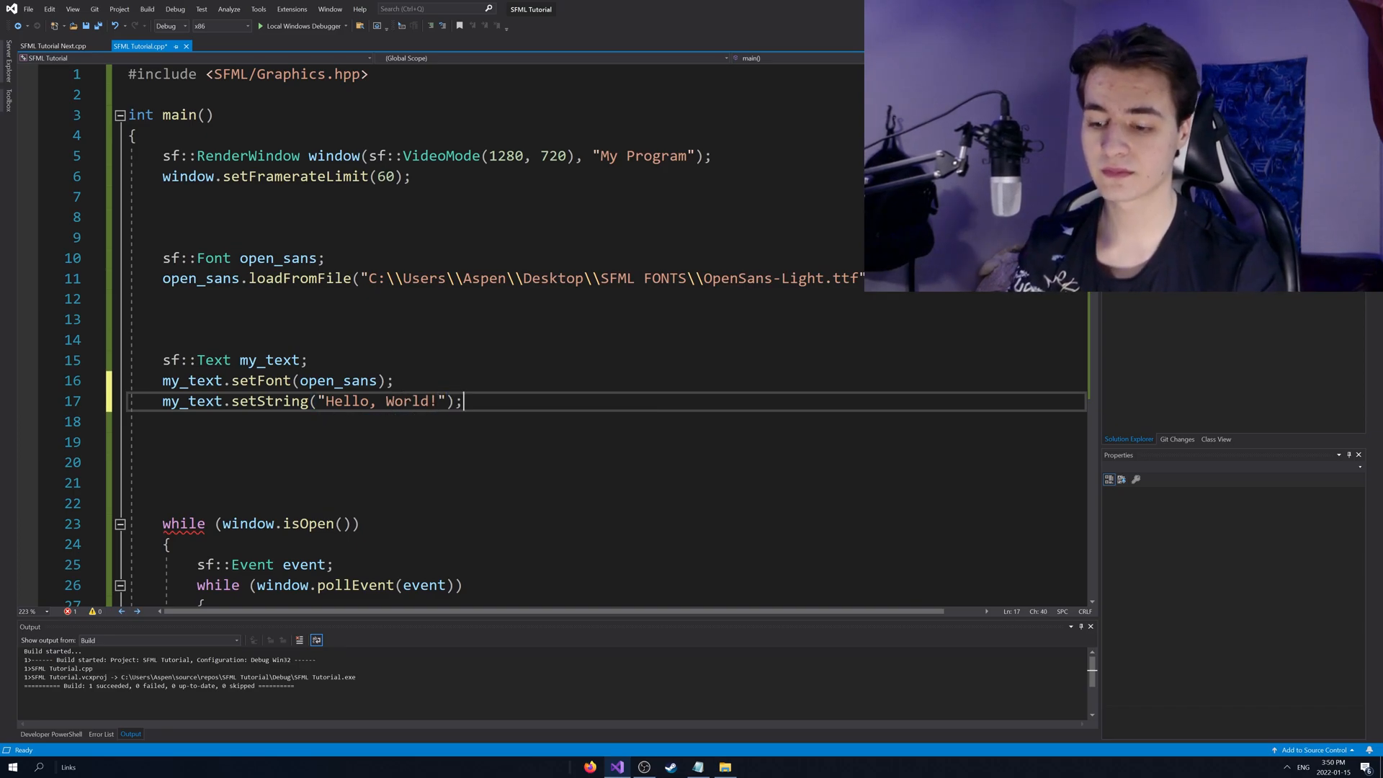
{"action": "key", "text": "Ctrl+S"}
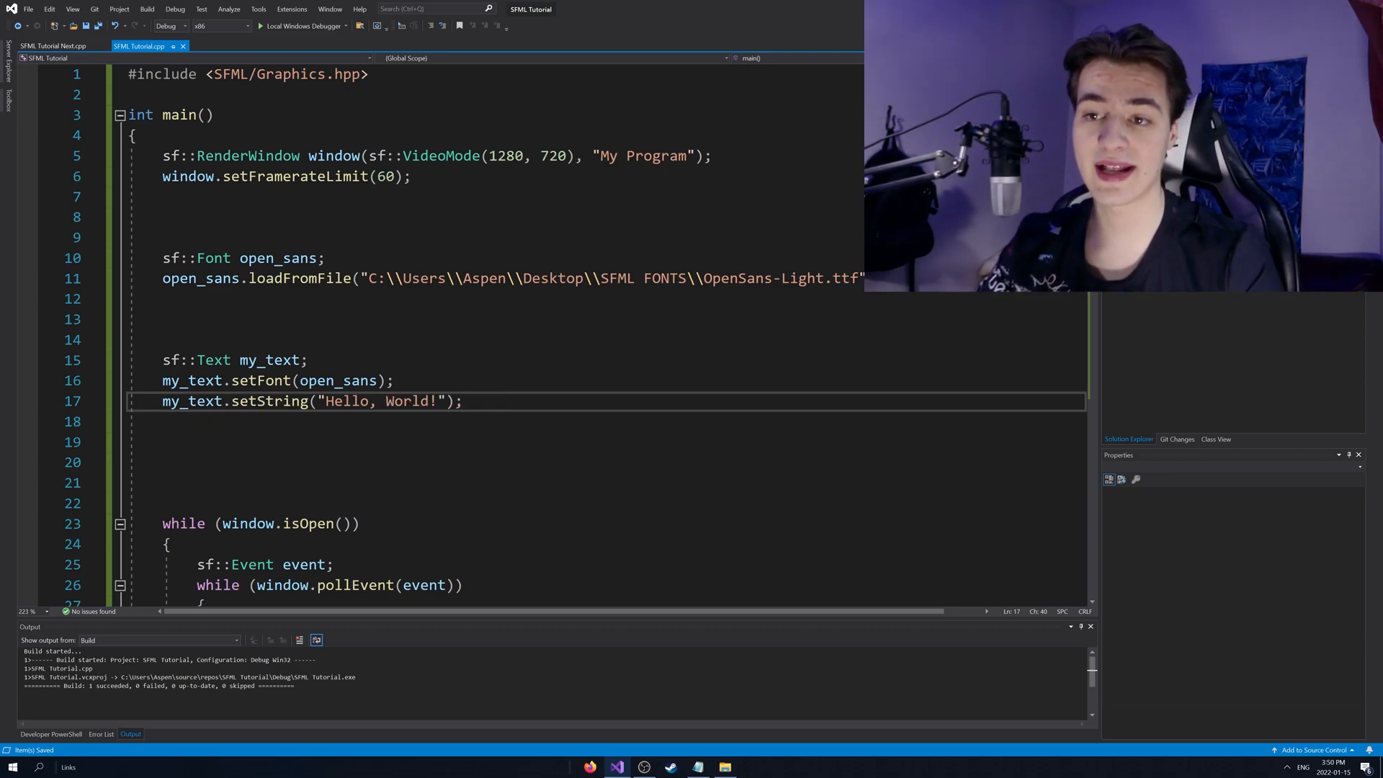
{"action": "double_click", "coordinate": [191, 380]}
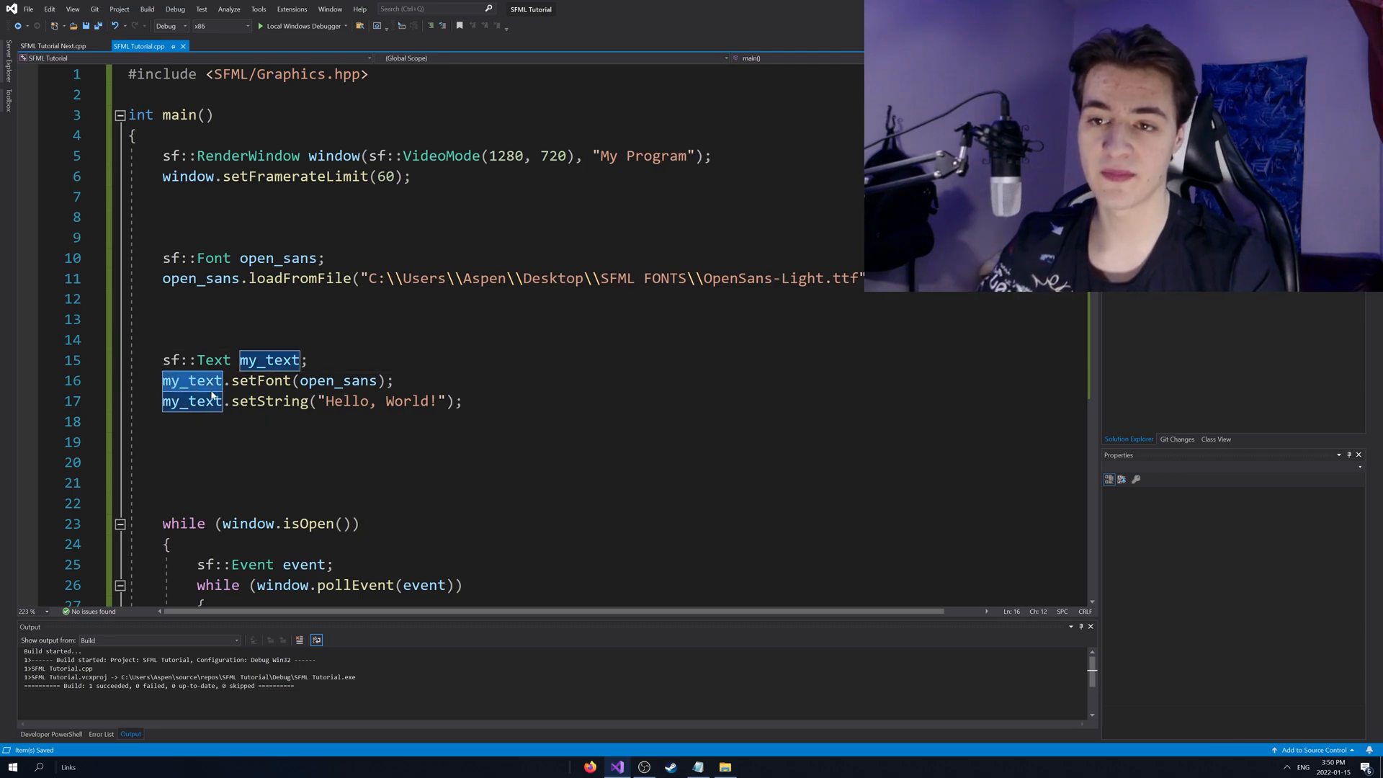
- Add window.draw(my_text); in the render loop between clear and display
{"action": "scroll", "scroll_direction": "down", "scroll_amount": 3}
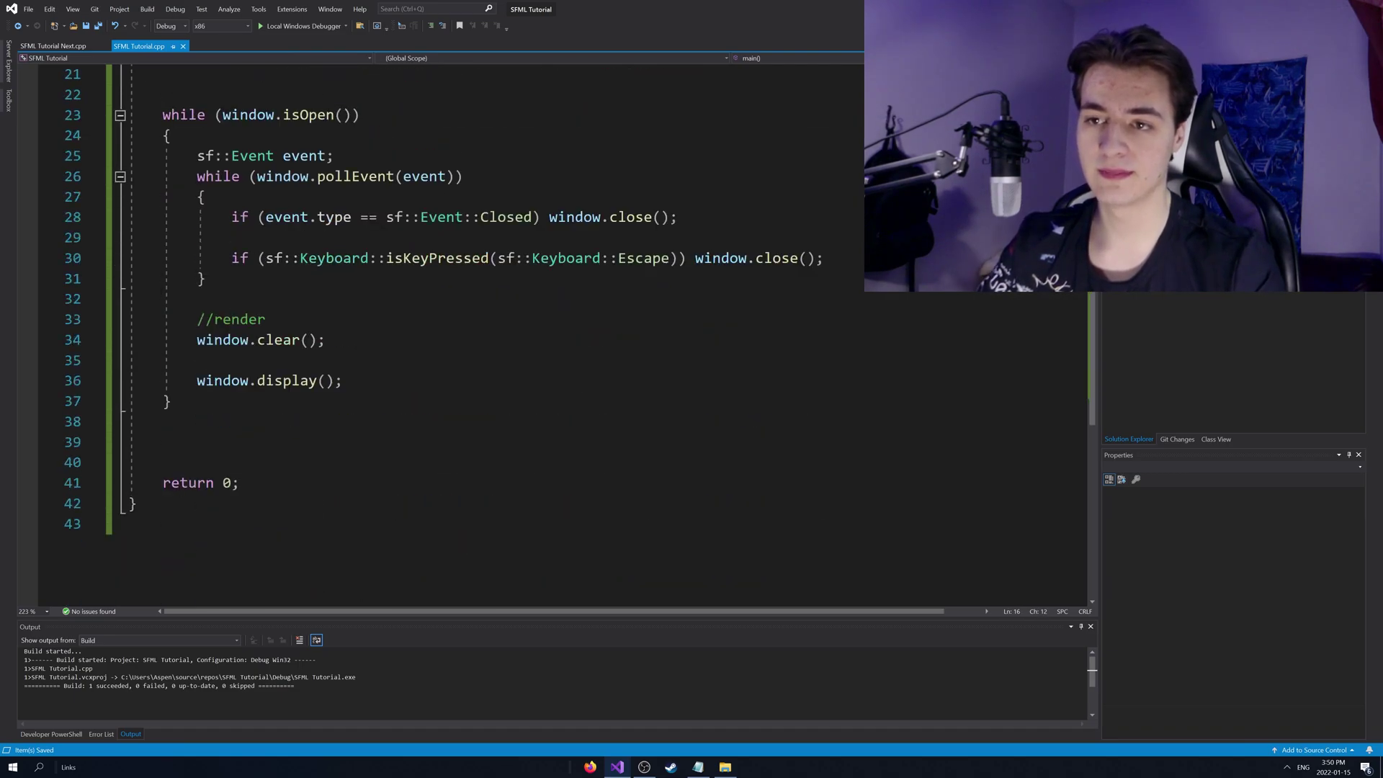
{"action": "type", "text": "my_text"}
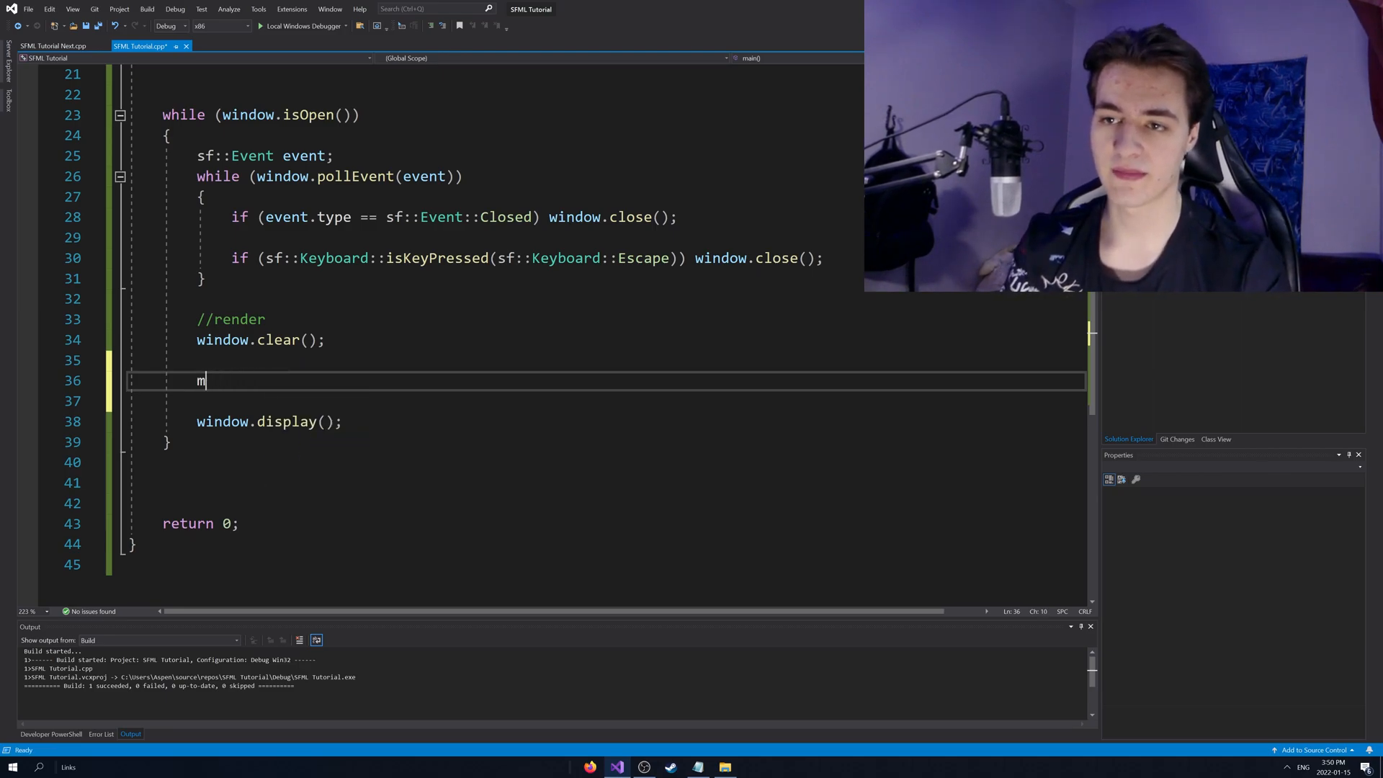
{"action": "type", "text": "window.draw()"}
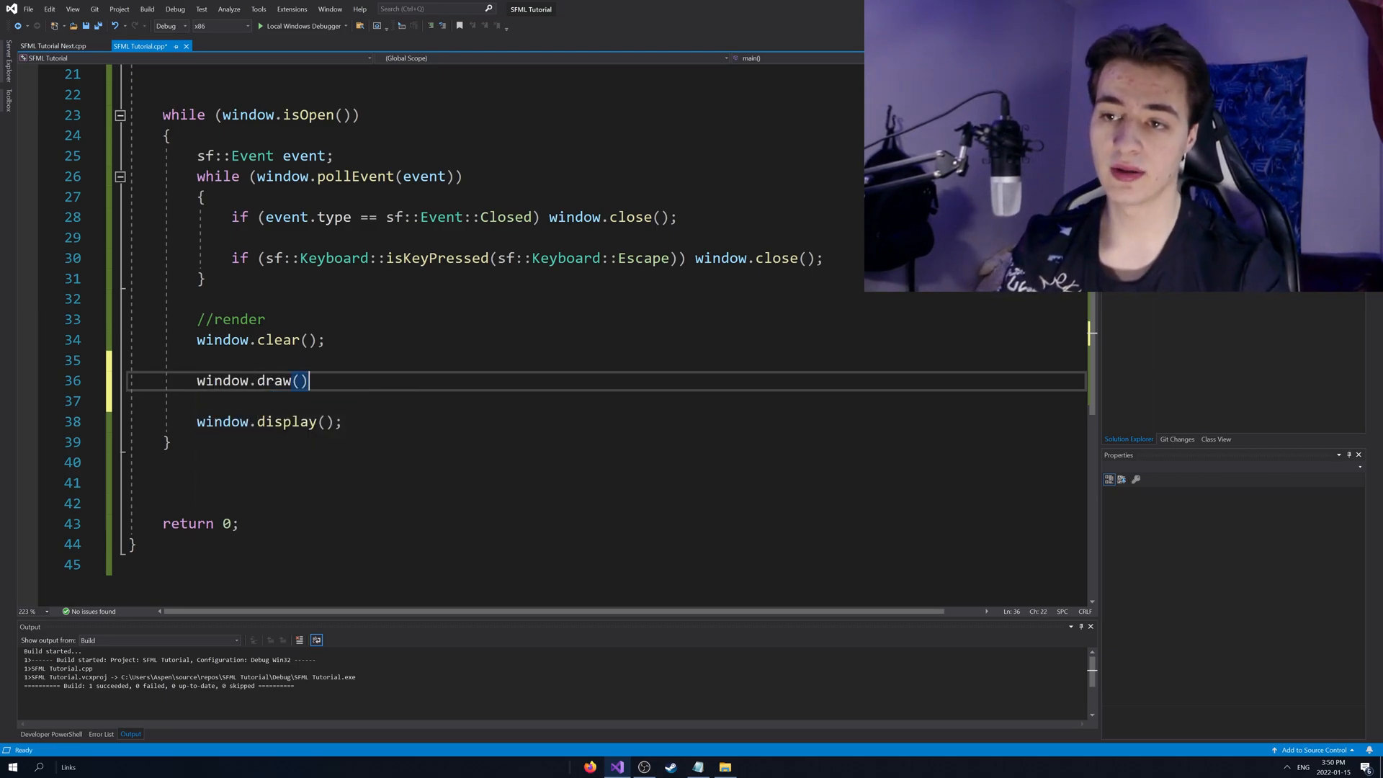
{"action": "type", "text": "my_text;"}
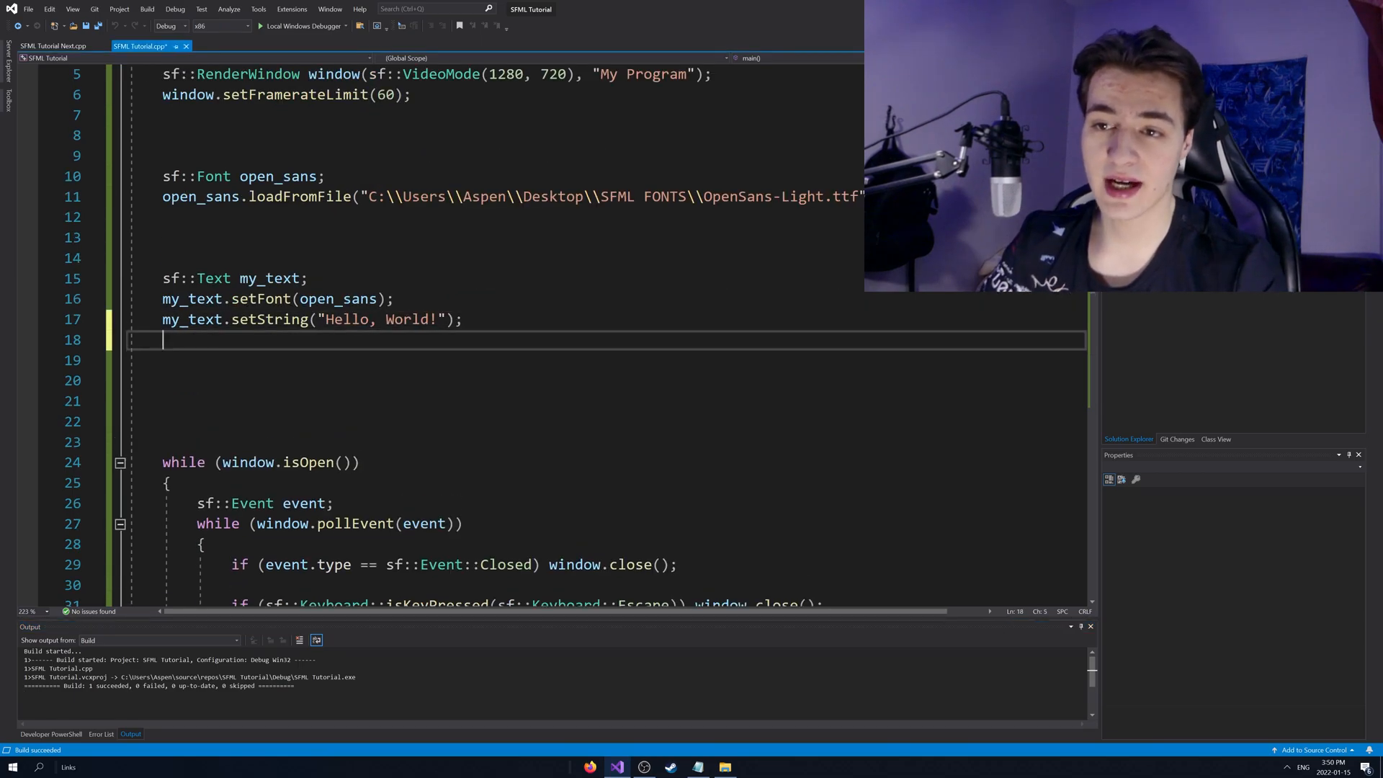
- Add my_text.setPosition(300, 400); below the setString call
{"action": "type", "text": "my_text.setString(\"Hello, World!\");"}
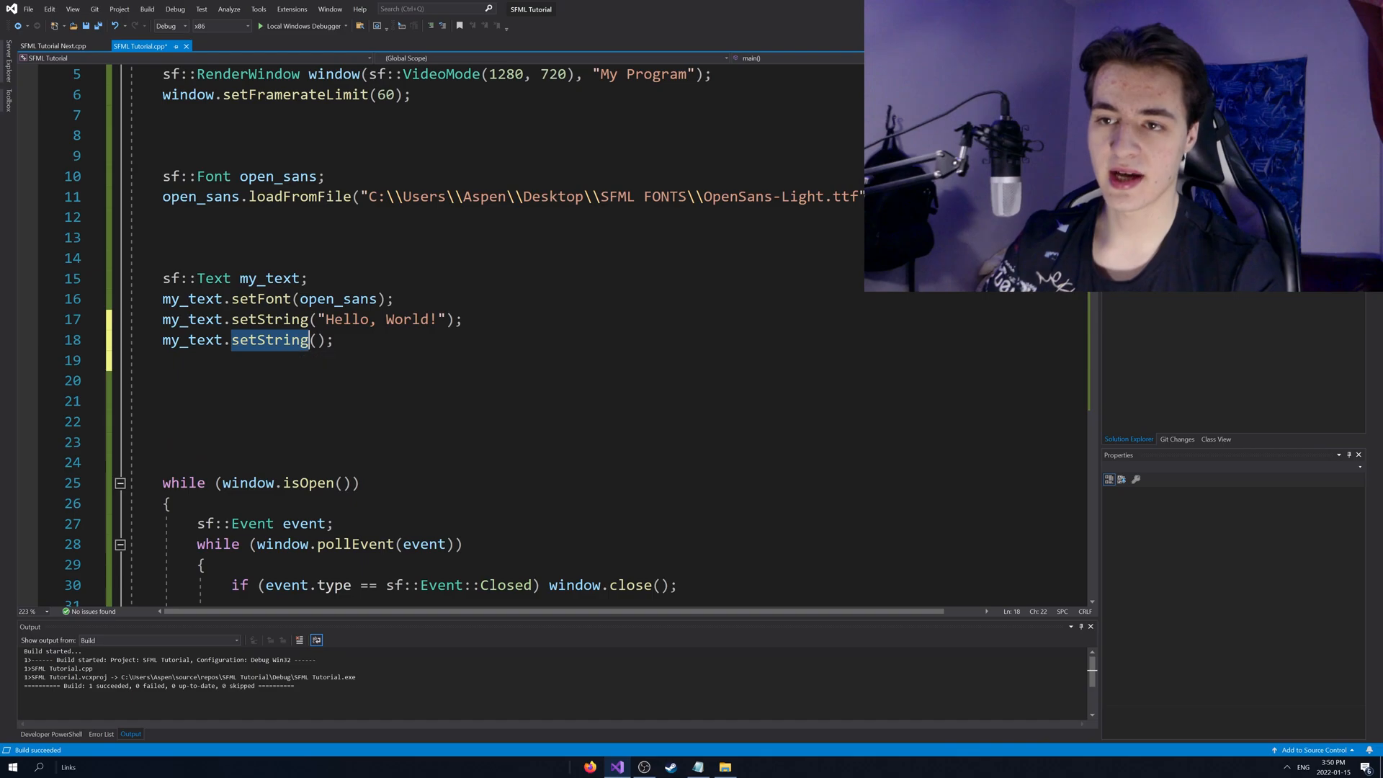
{"action": "type", "text": "setPos"}
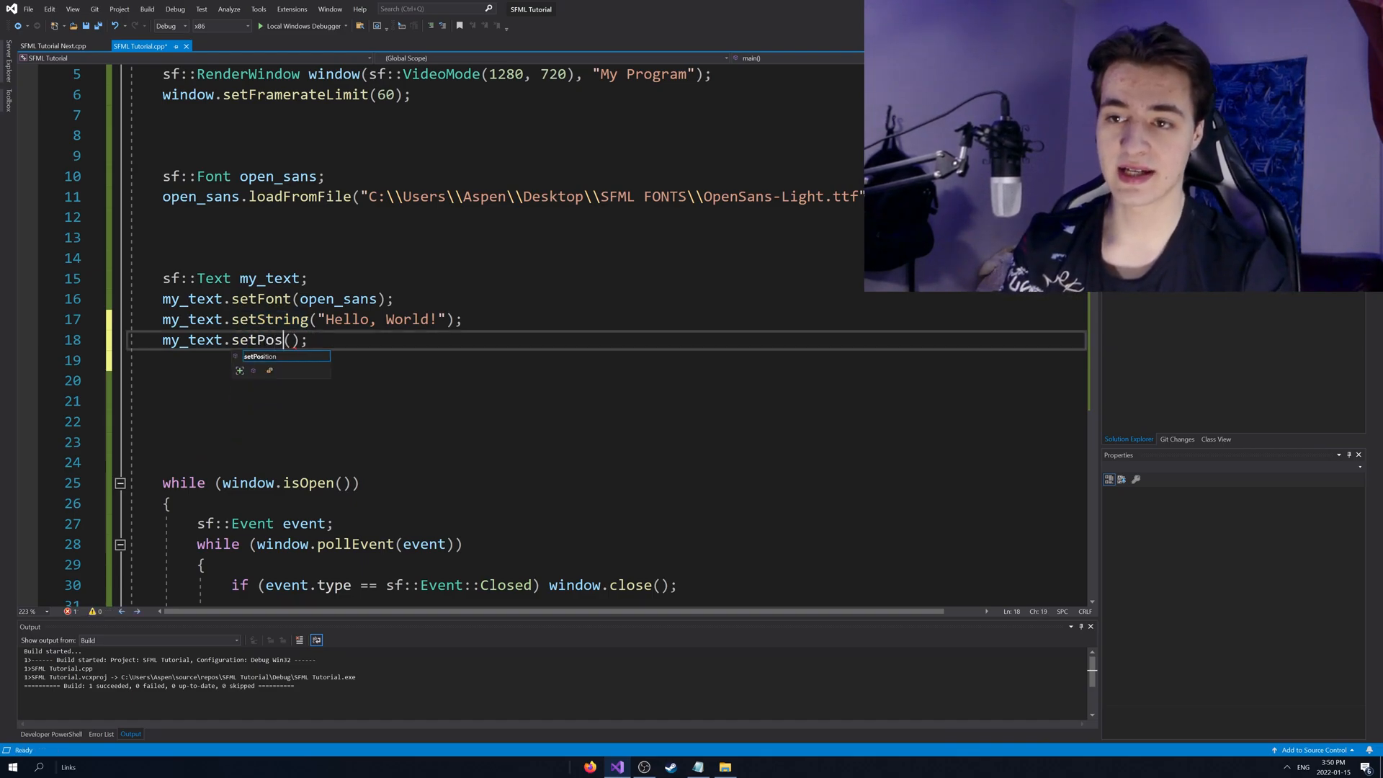
{"action": "key", "text": "Tab"}
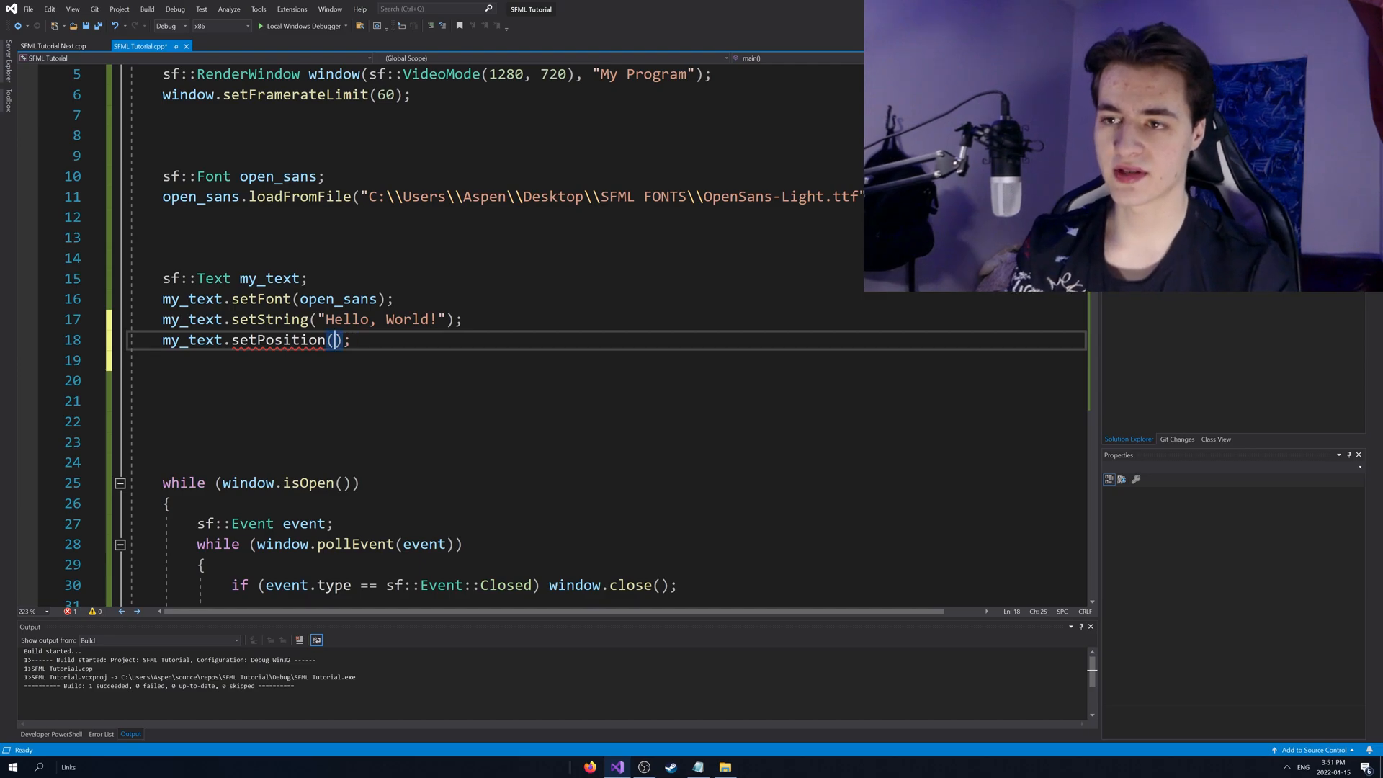
{"action": "type", "text": "300, 400"}
{"action": "left_click", "coordinate": [608, 360]}
{"action": "type", "text": "my_text.setColor"}
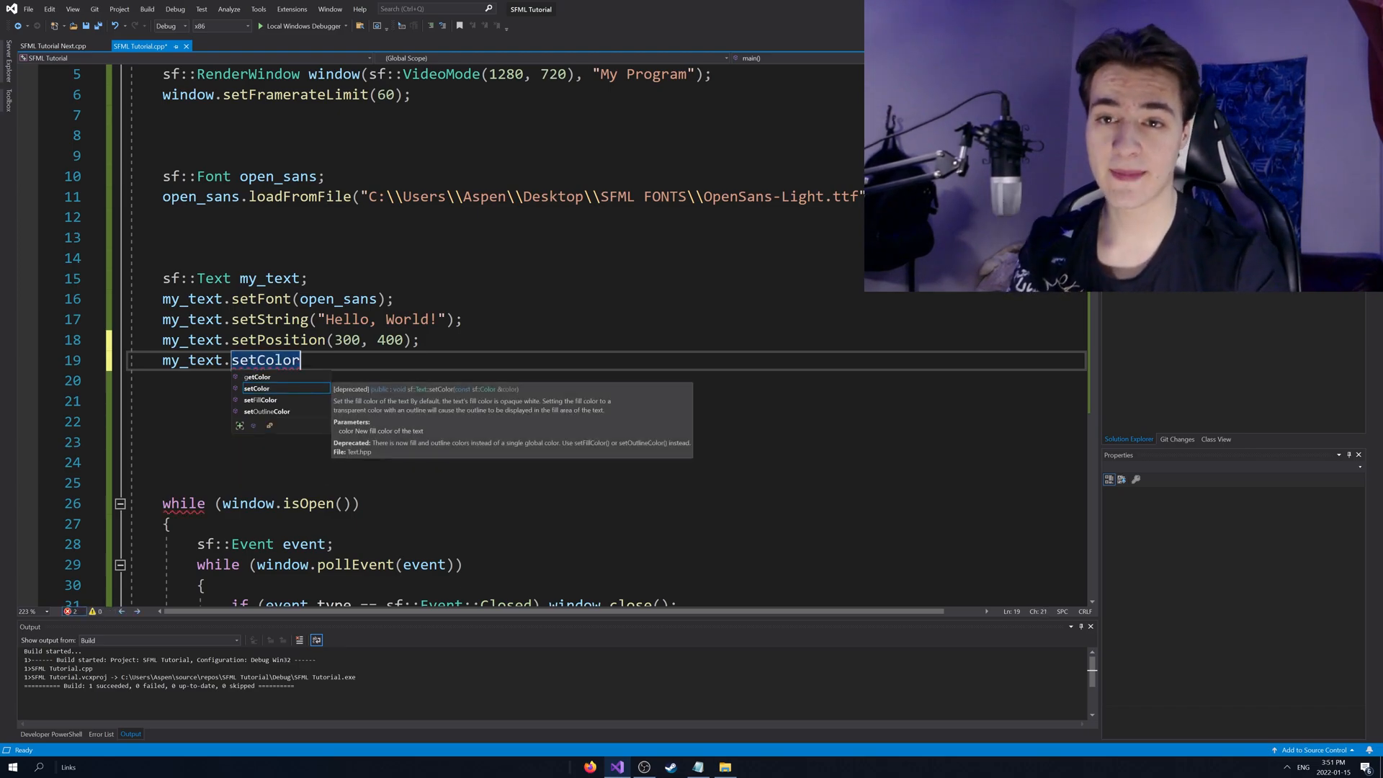
- Add my_text.setFillColor(sf::Color::Green); then build and run to show green Hello, World!
{"action": "type", "text": "setF"}
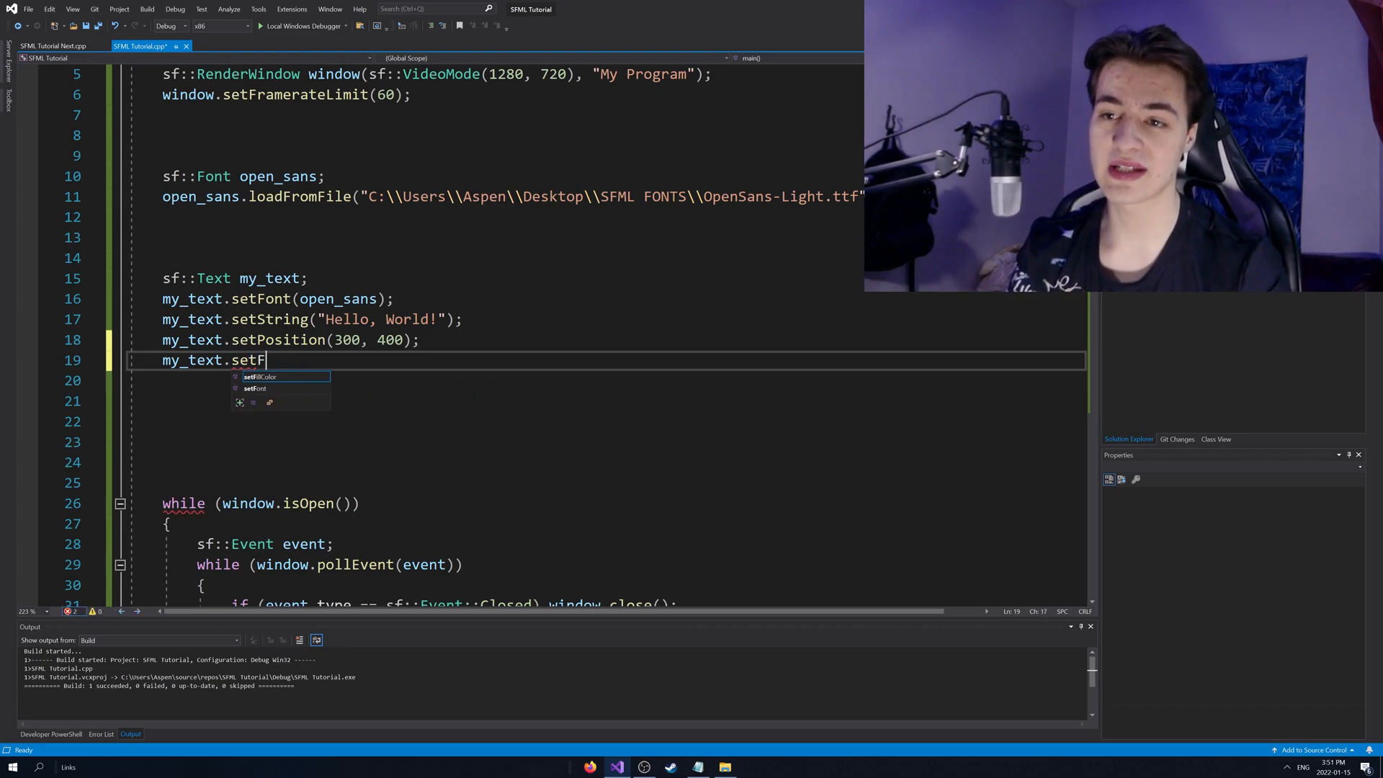
{"action": "type", "text": "illColor"}
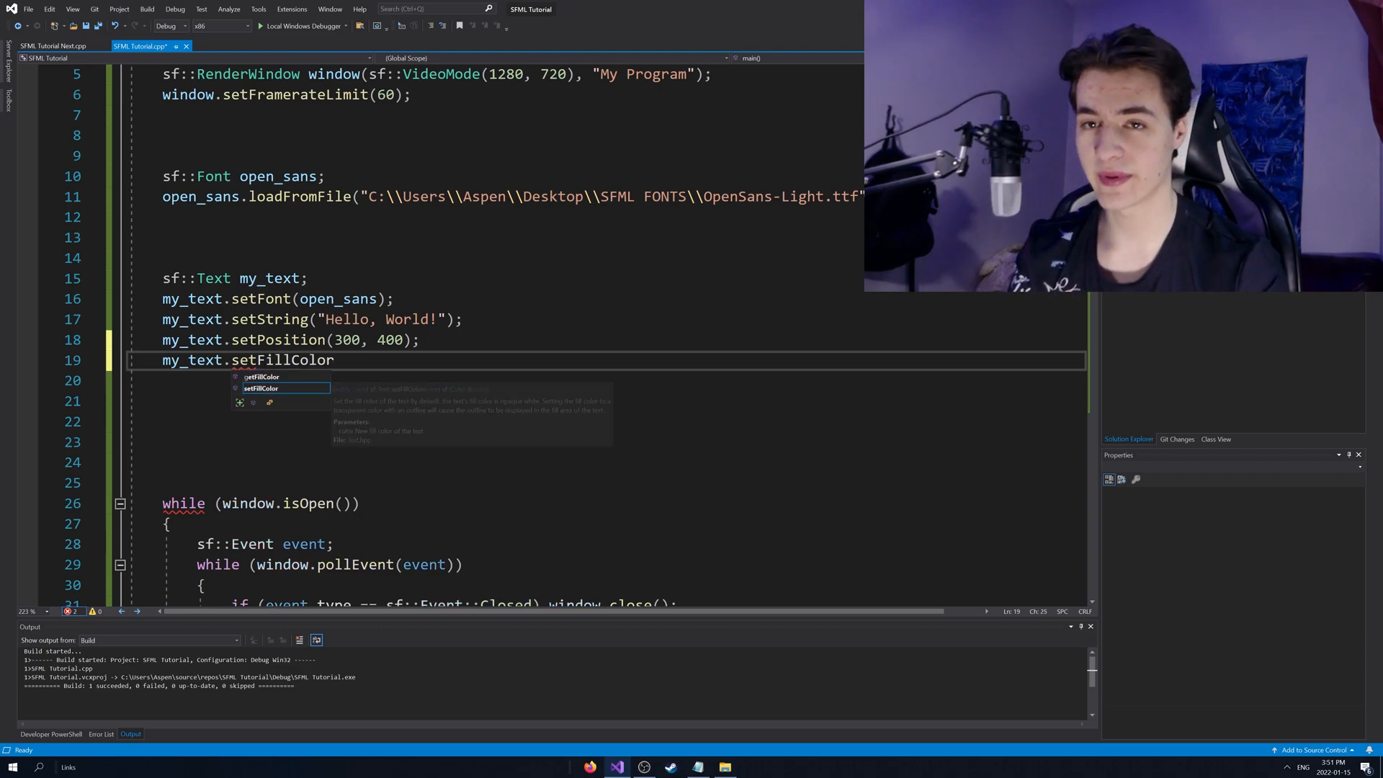
{"action": "type", "text": "(sf"}
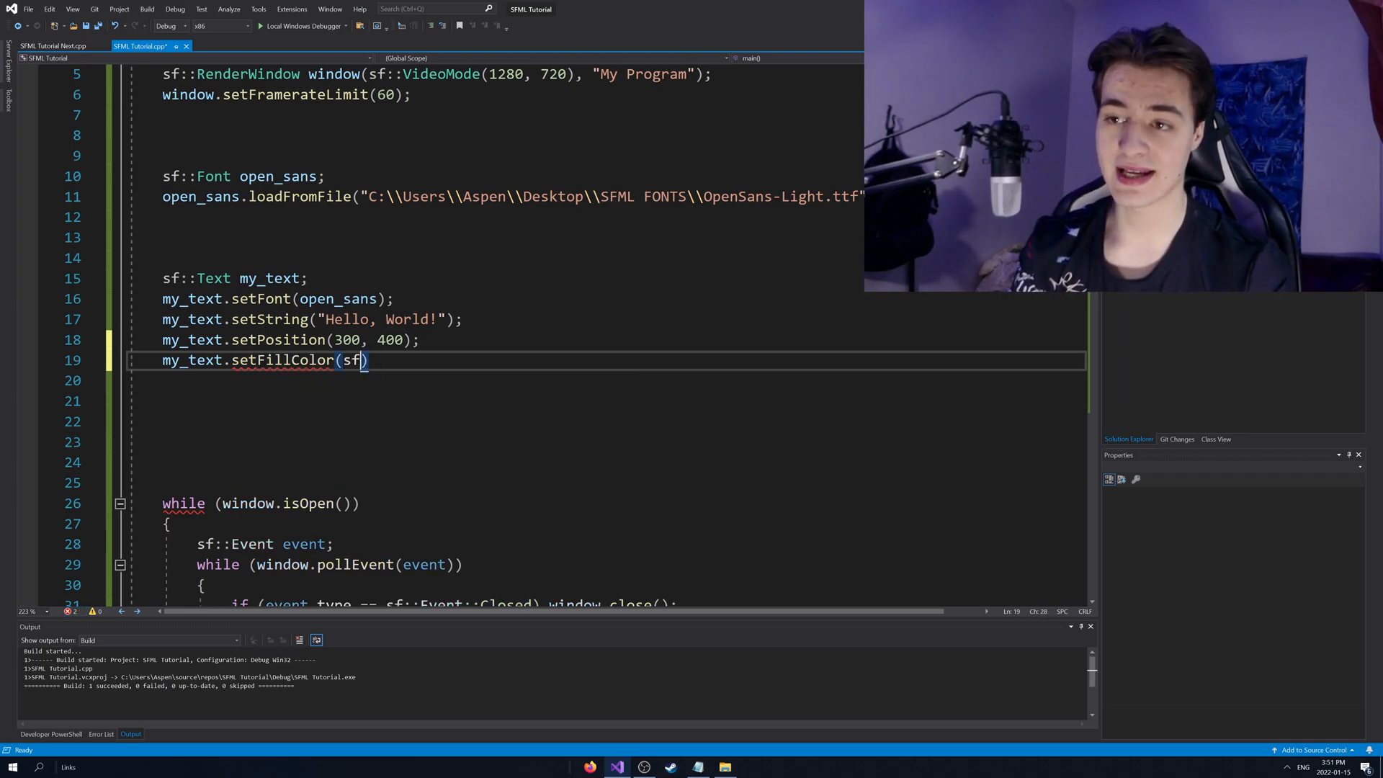
{"action": "type", "text": "::Color"}
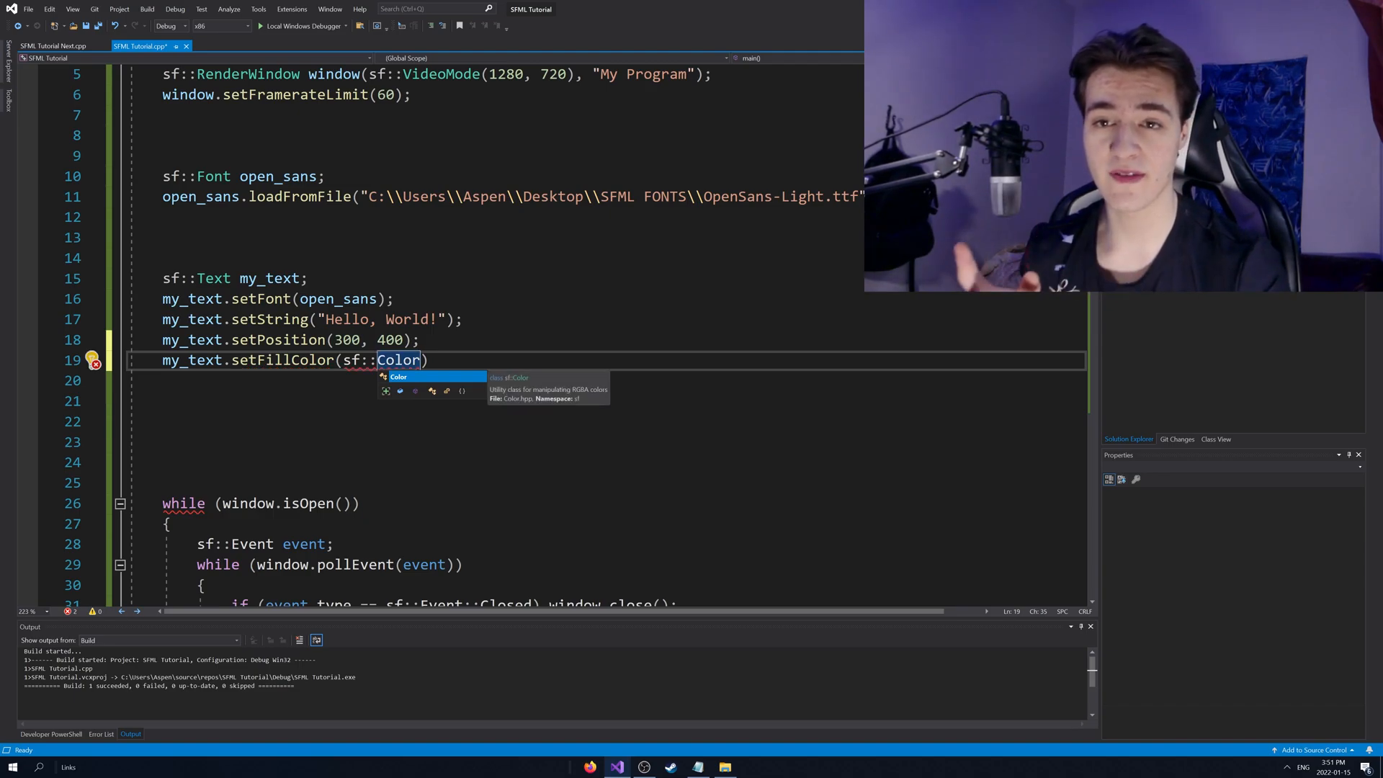
{"action": "type", "text": "::"}
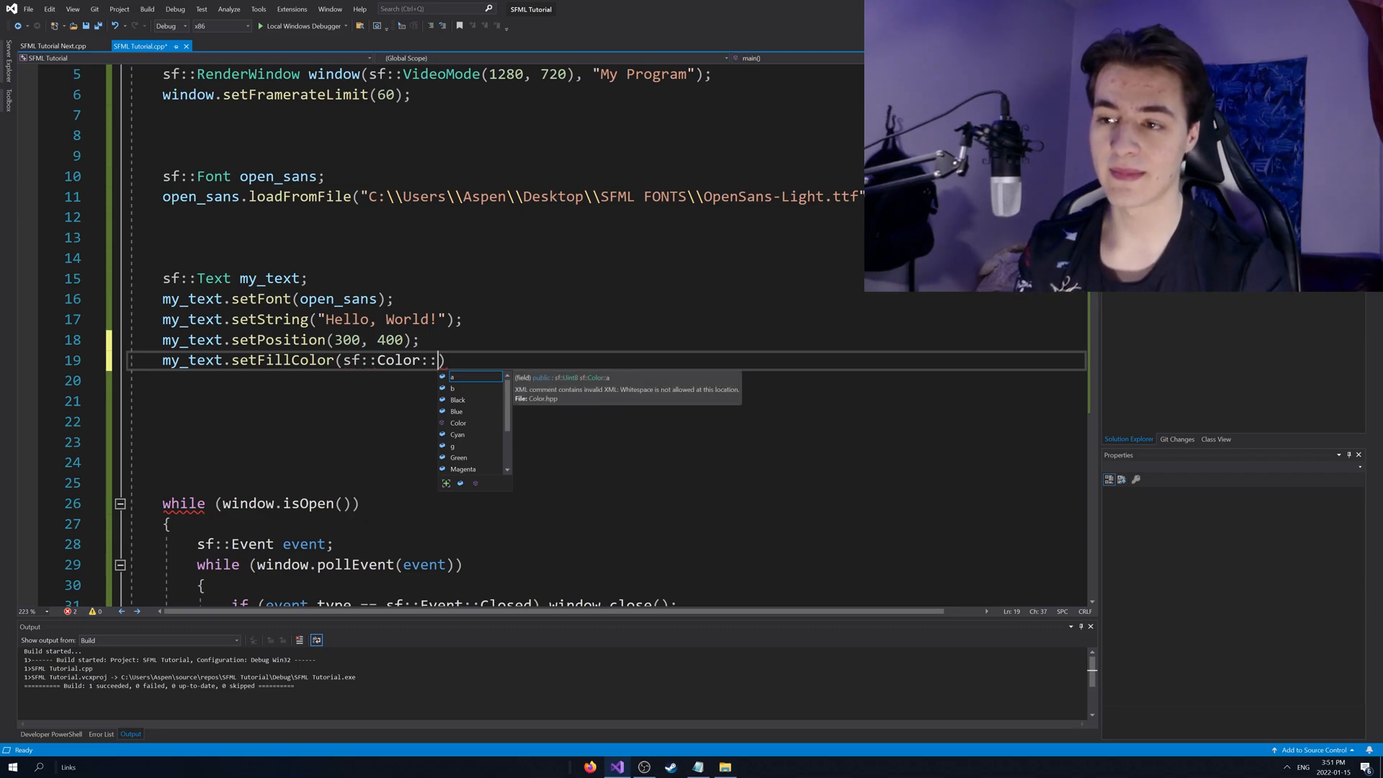
{"action": "type", "text": "Green"}
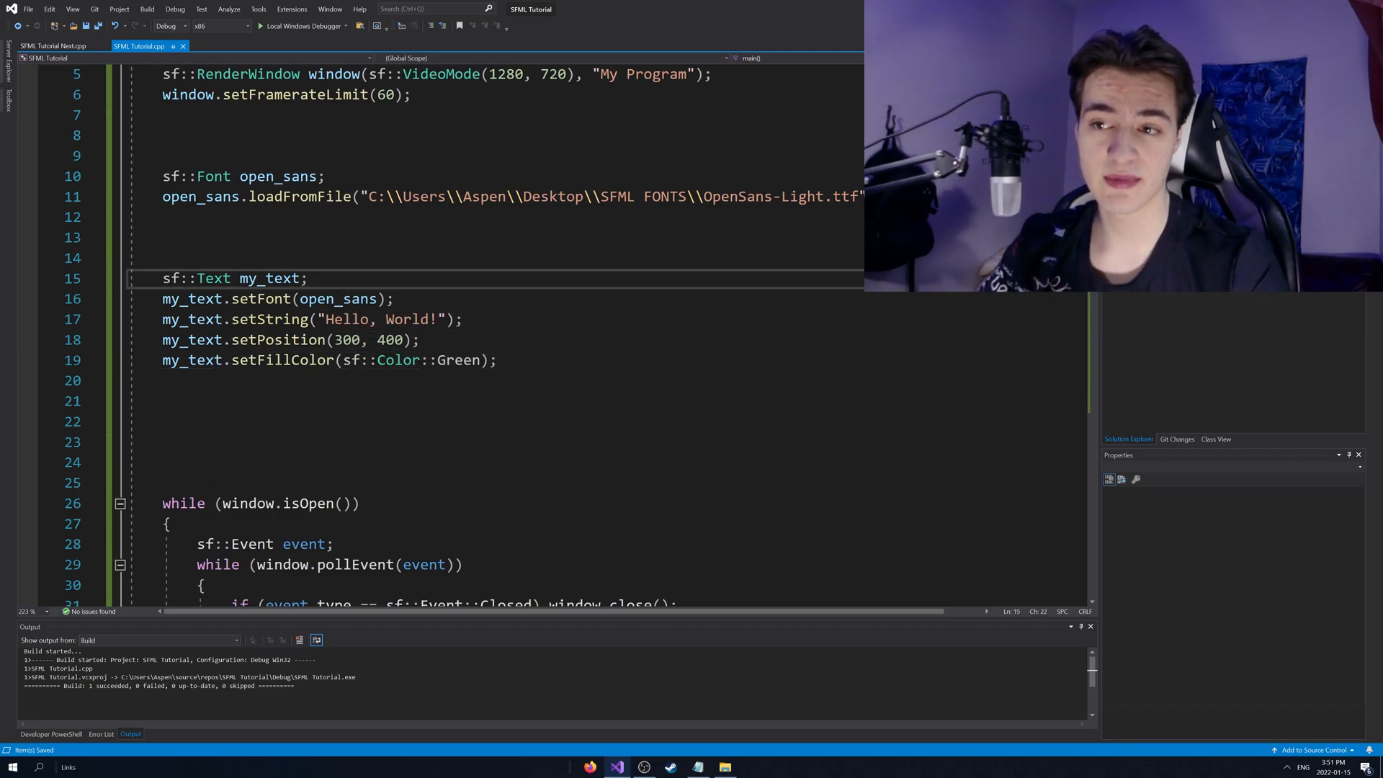
{"action": "key", "text": "Enter"}
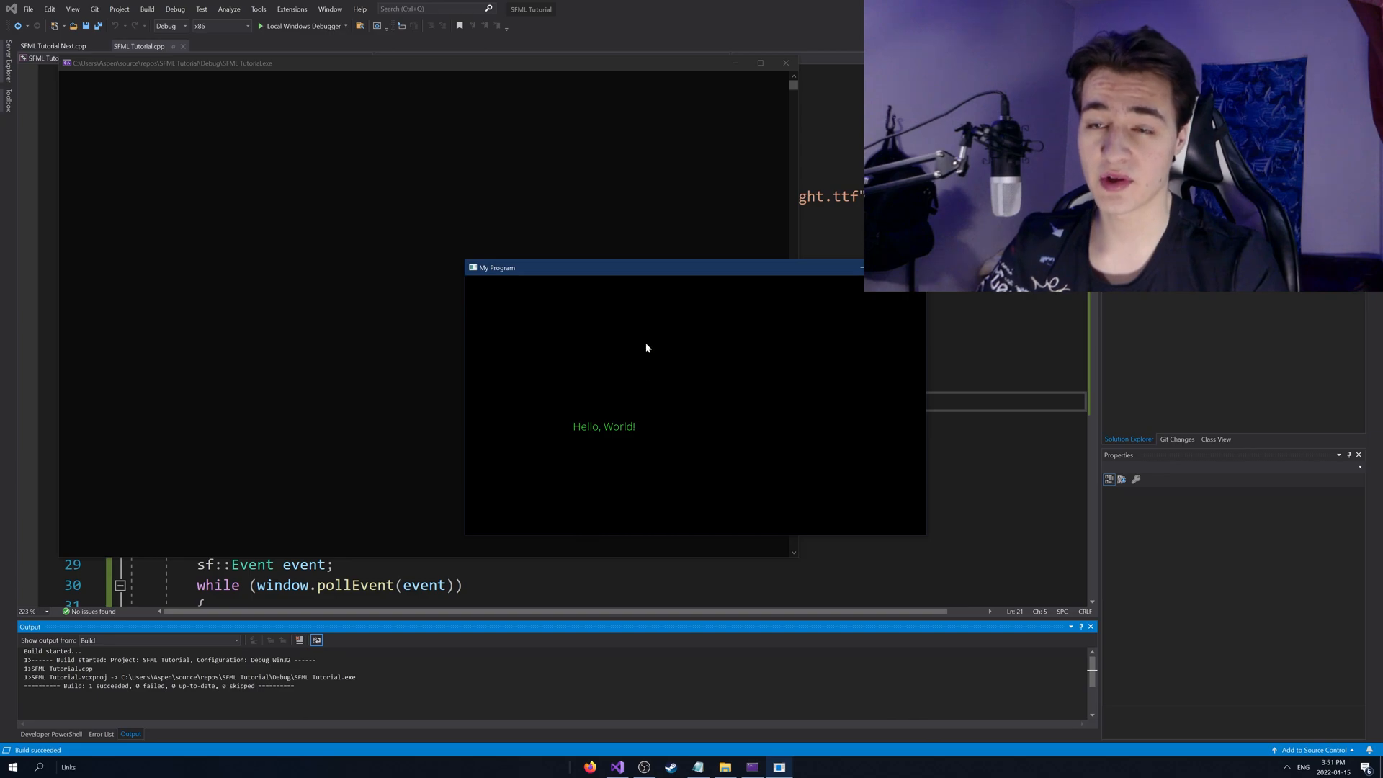
{"action": "mouse_move", "coordinate": [690, 317]}
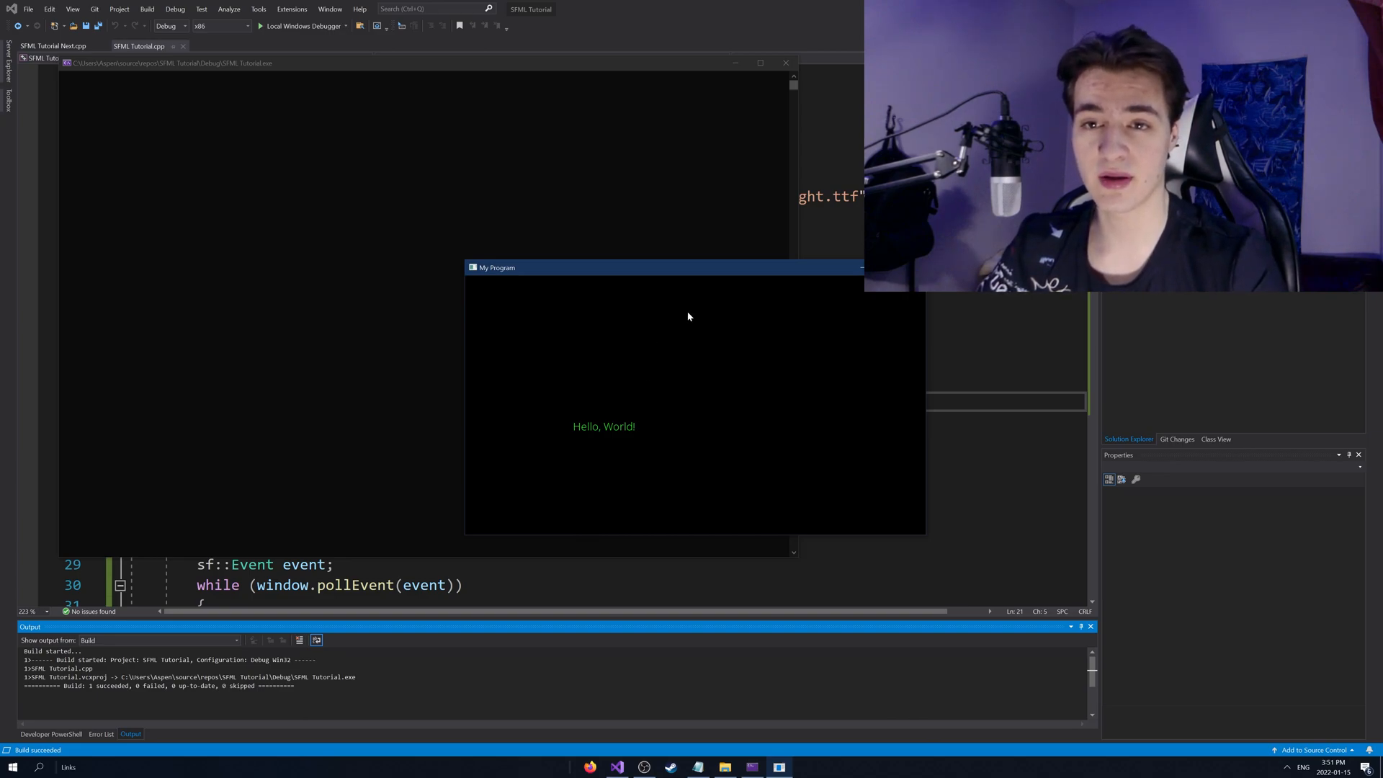